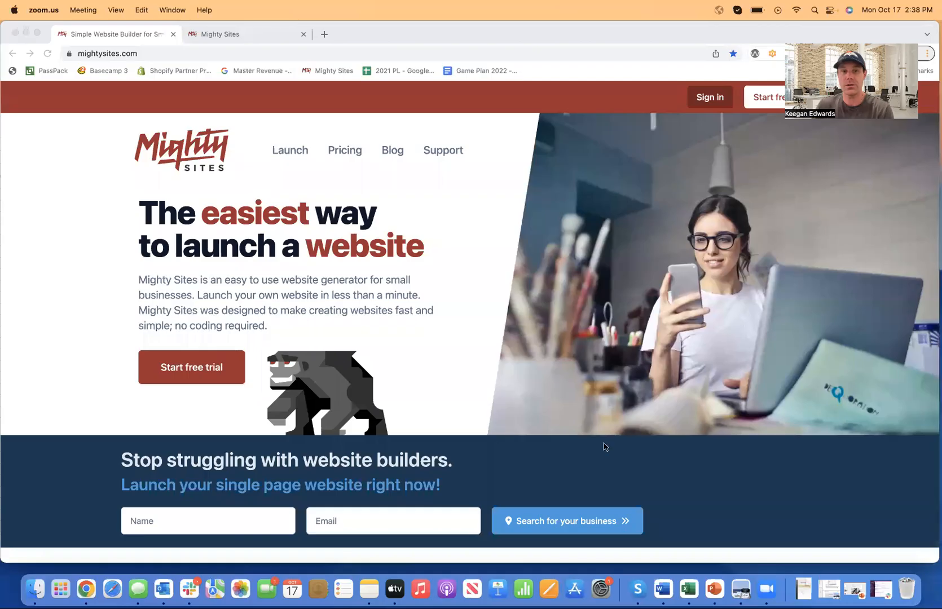
{"action": "mouse_move", "coordinate": [418, 150]}
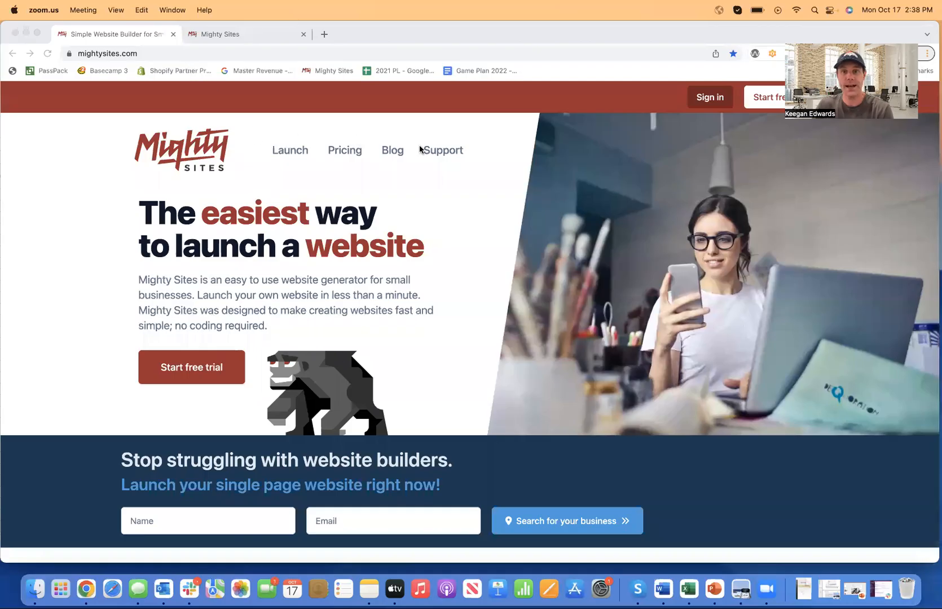
{"action": "mouse_move", "coordinate": [354, 134]}
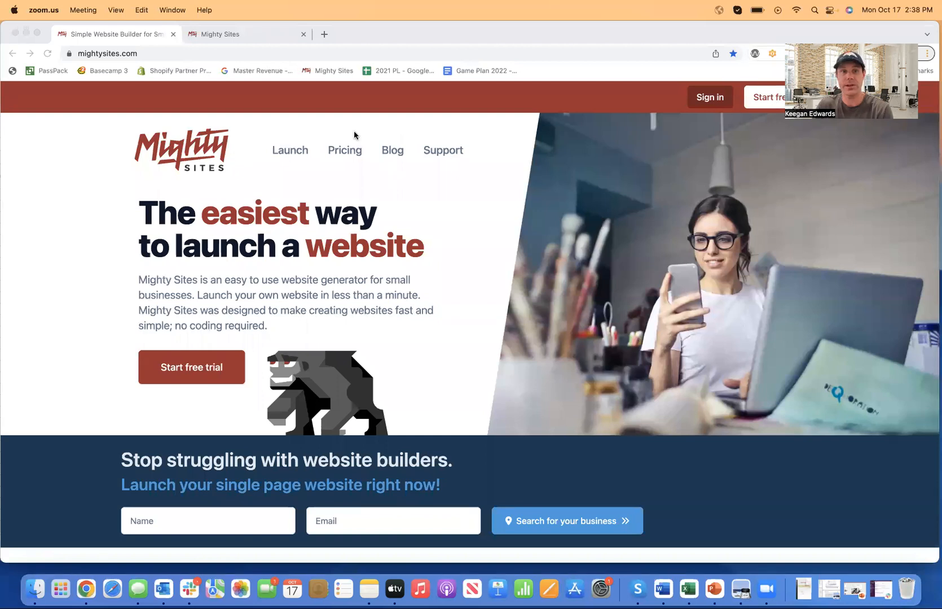
Step: Browse the business templates on mightysites.com and bring up the company details signup form
{"action": "left_click", "coordinate": [392, 150]}
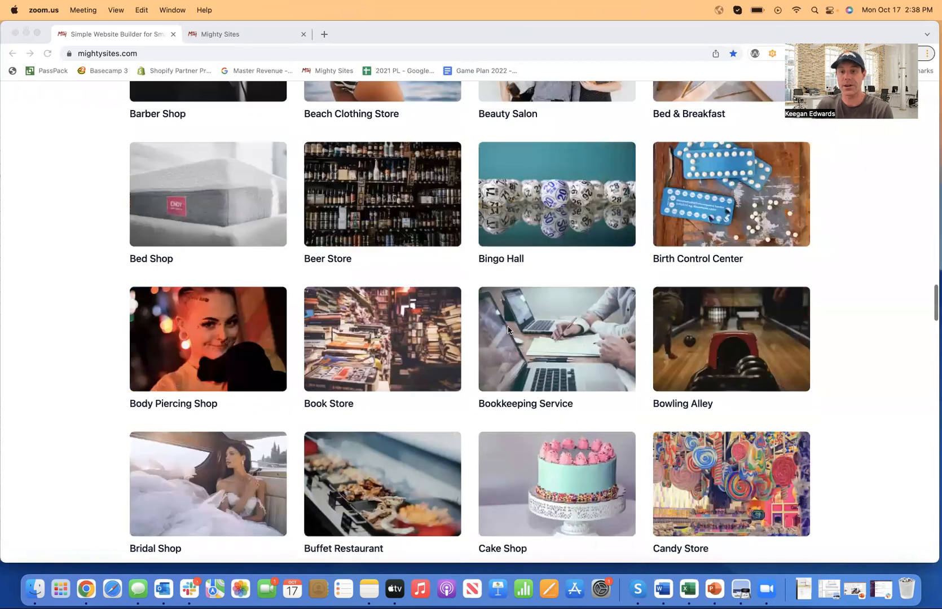
{"action": "scroll", "scroll_direction": "down", "scroll_amount": 3}
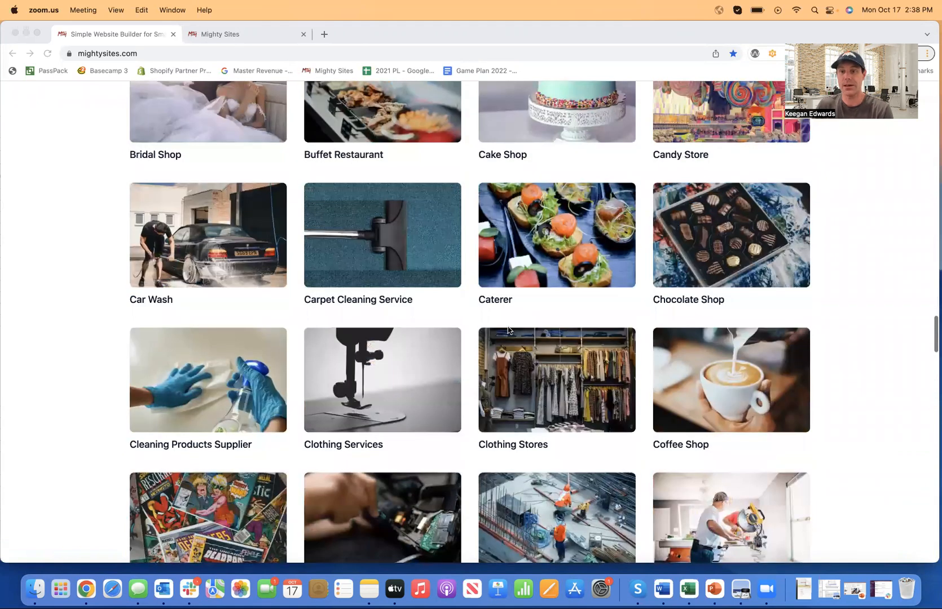
{"action": "scroll", "scroll_direction": "down", "scroll_amount": 3}
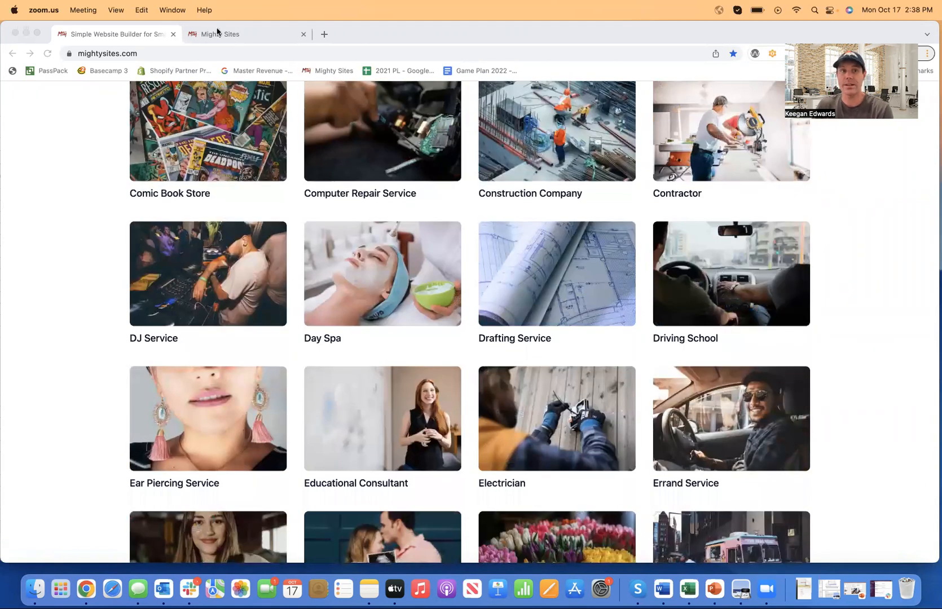
{"action": "scroll", "scroll_direction": "down", "scroll_amount": 3}
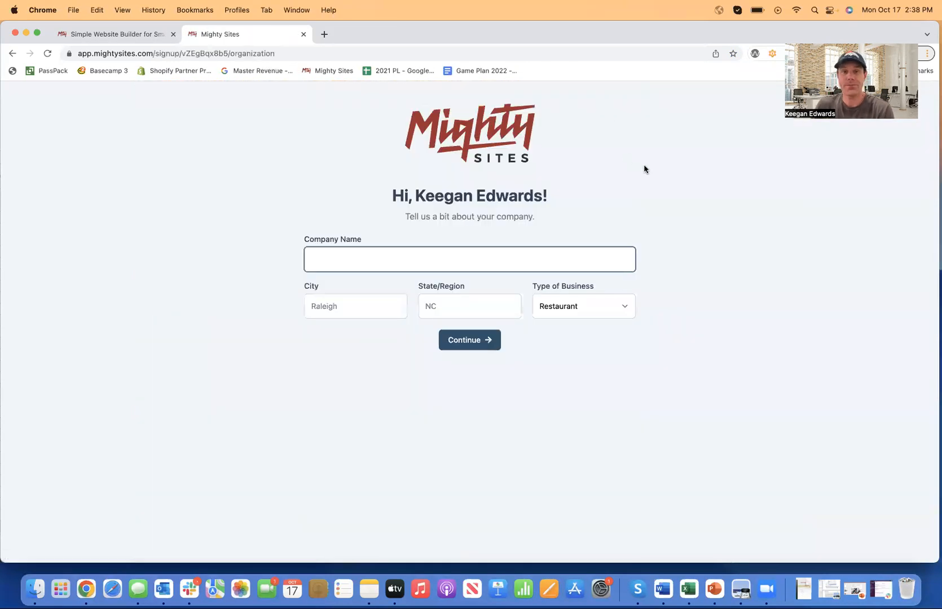
{"action": "mouse_move", "coordinate": [649, 174]}
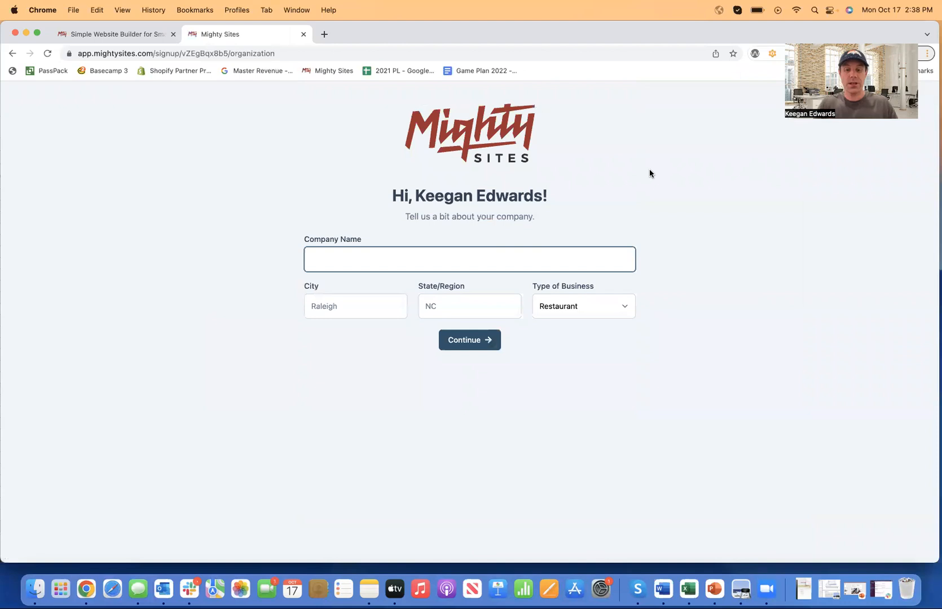
Step: Submit company Keegan's Handyman Business in Denver, CO with business type Service
{"action": "type", "text": "Keegan"}
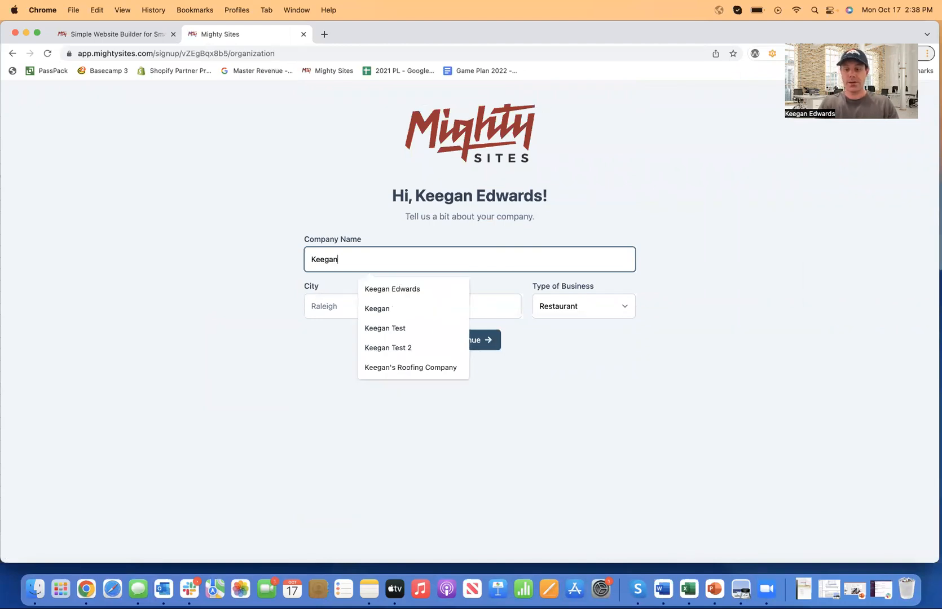
{"action": "type", "text": "'s Handyman"}
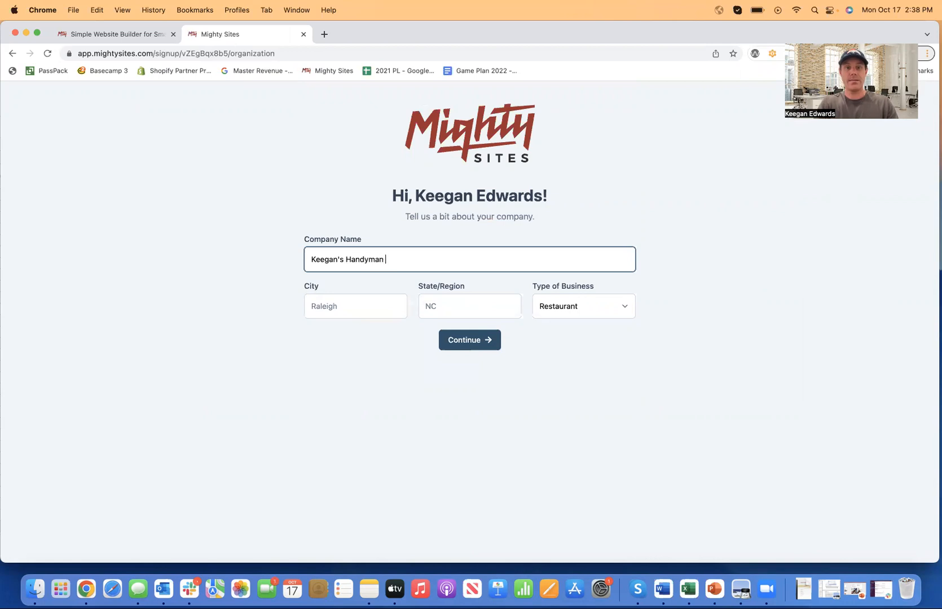
{"action": "type", "text": "Business"}
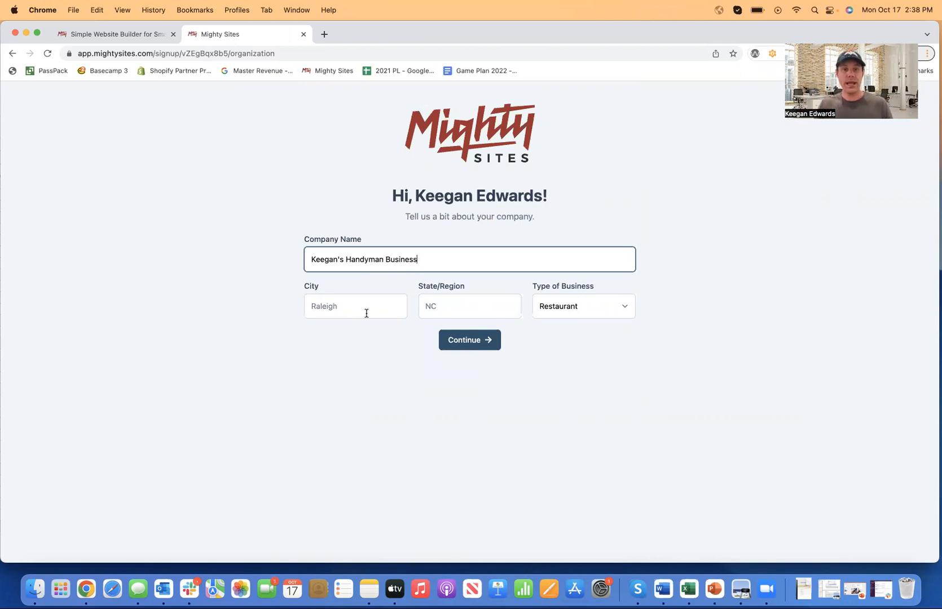
{"action": "type", "text": "Denver"}
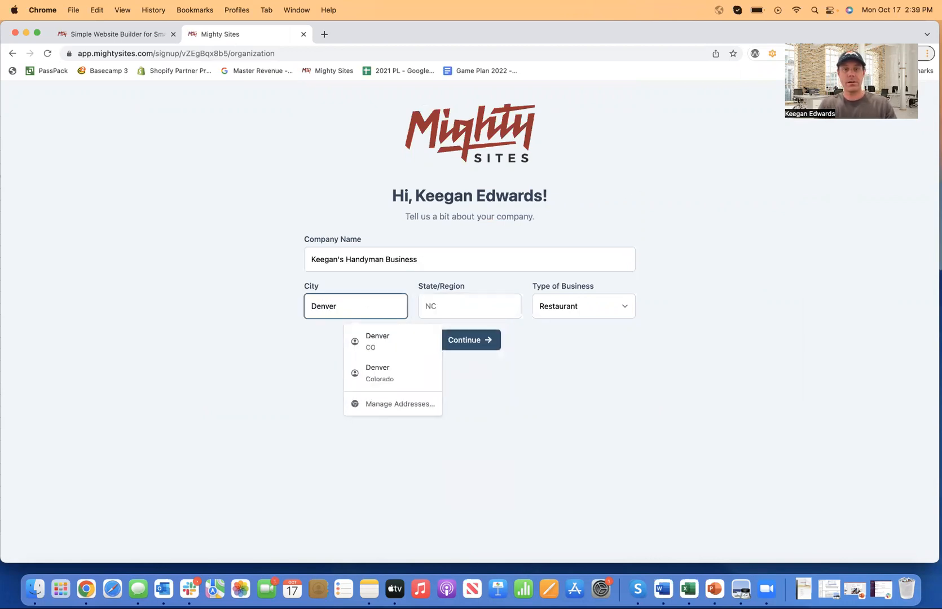
{"action": "left_click", "coordinate": [377, 341]}
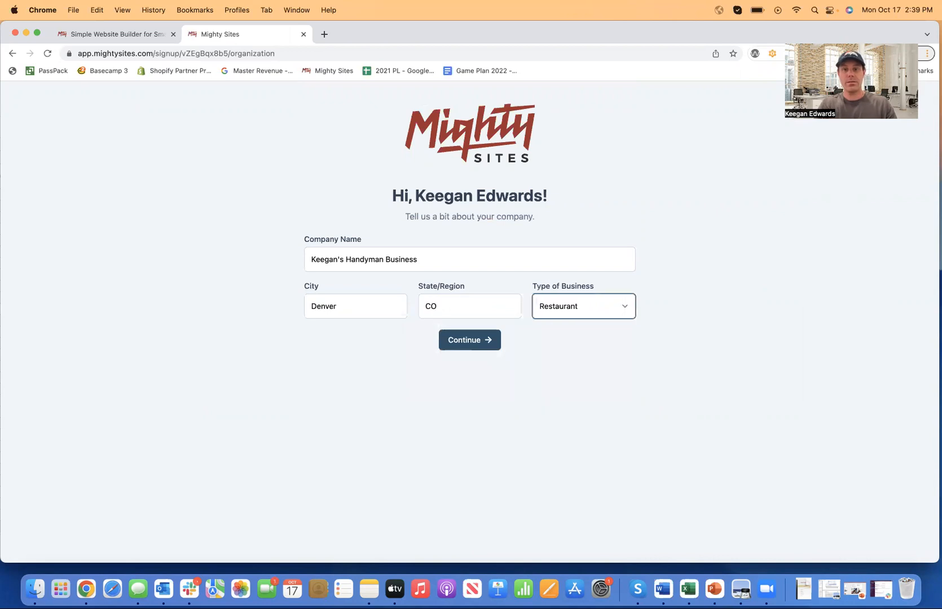
{"action": "left_click", "coordinate": [582, 306]}
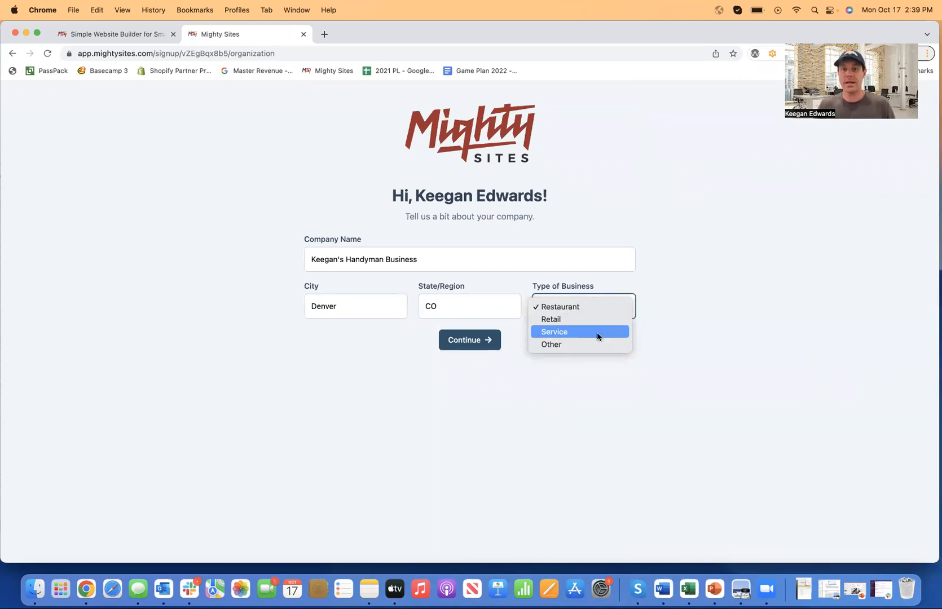
{"action": "mouse_move", "coordinate": [551, 345]}
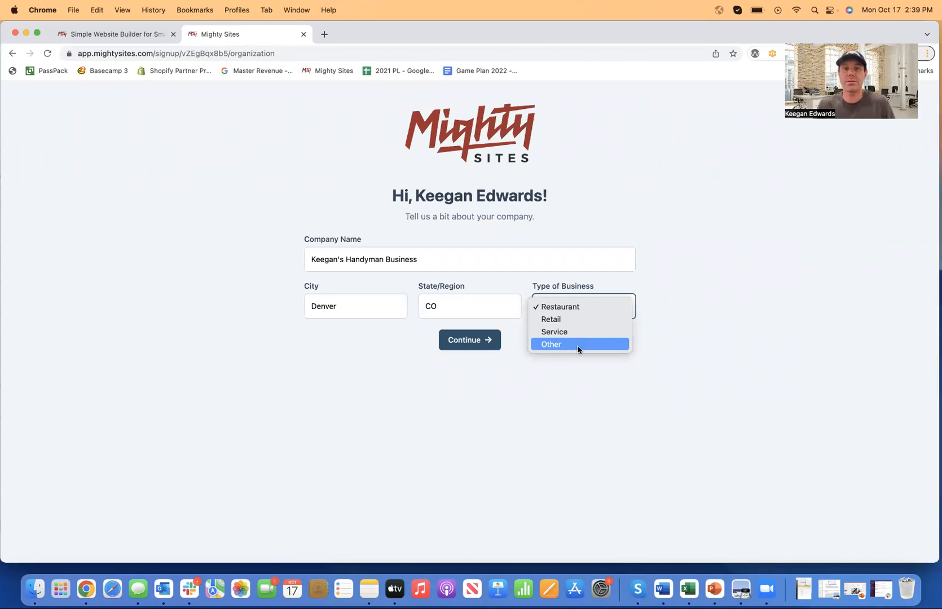
{"action": "mouse_move", "coordinate": [579, 335]}
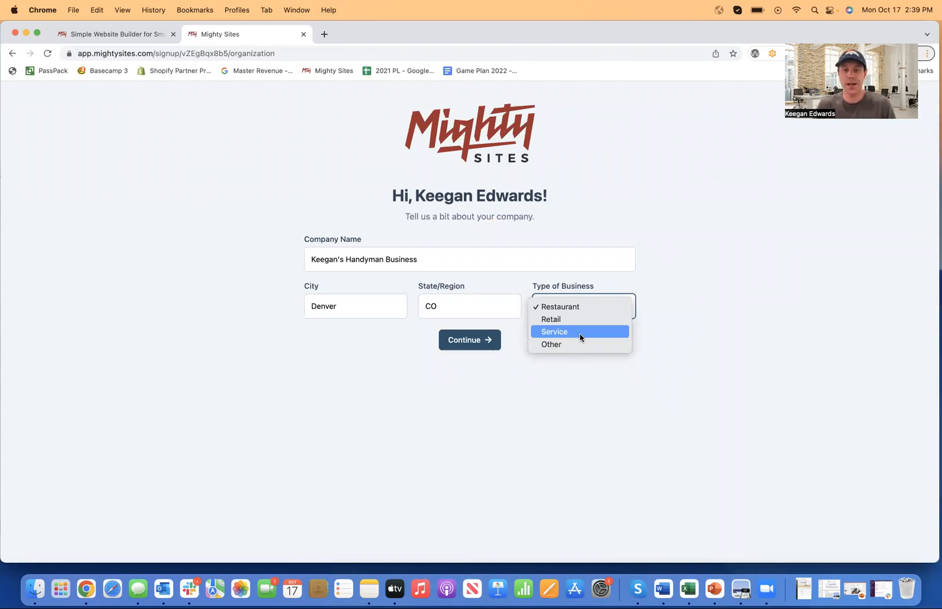
{"action": "left_click", "coordinate": [554, 331]}
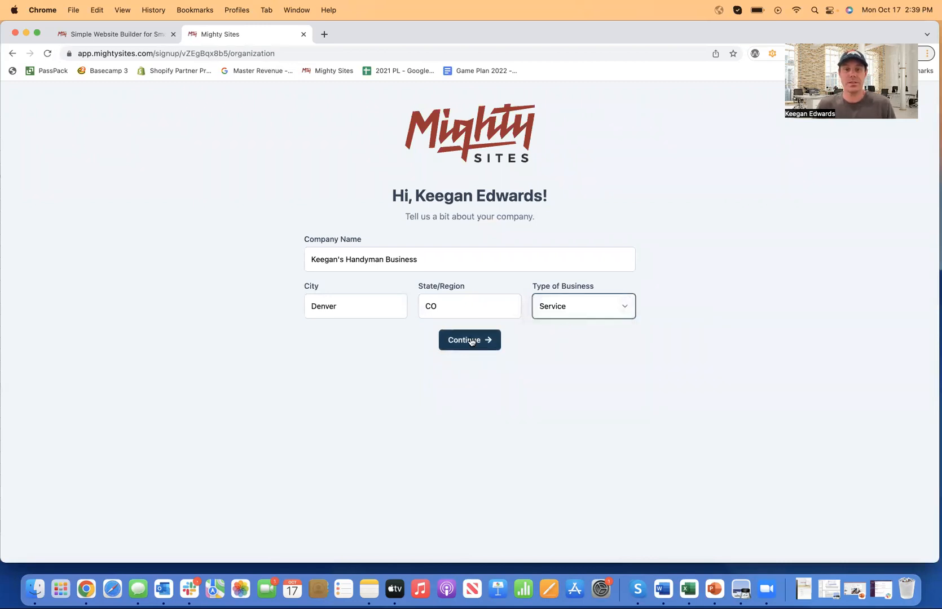
{"action": "left_click", "coordinate": [469, 340]}
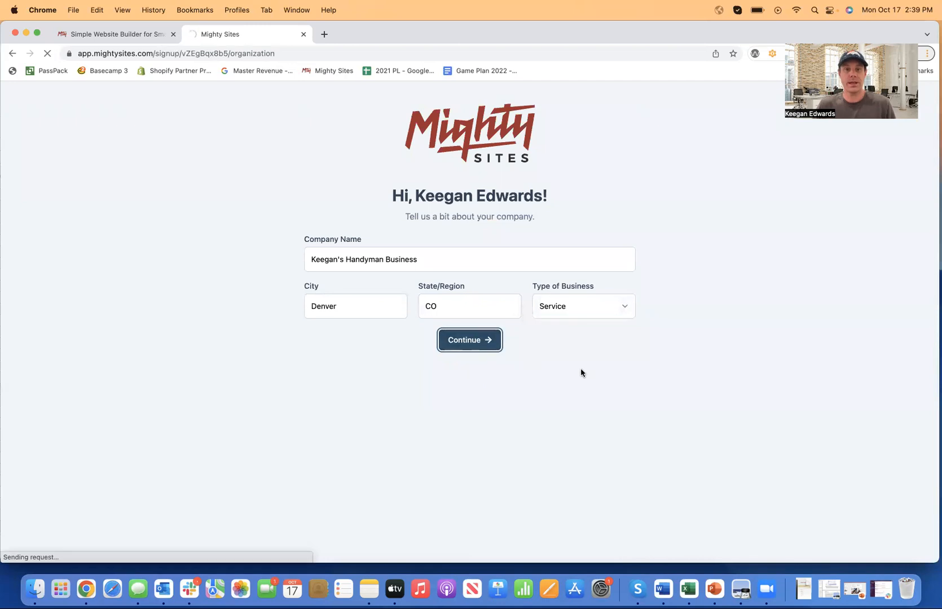
{"action": "left_click", "coordinate": [470, 339]}
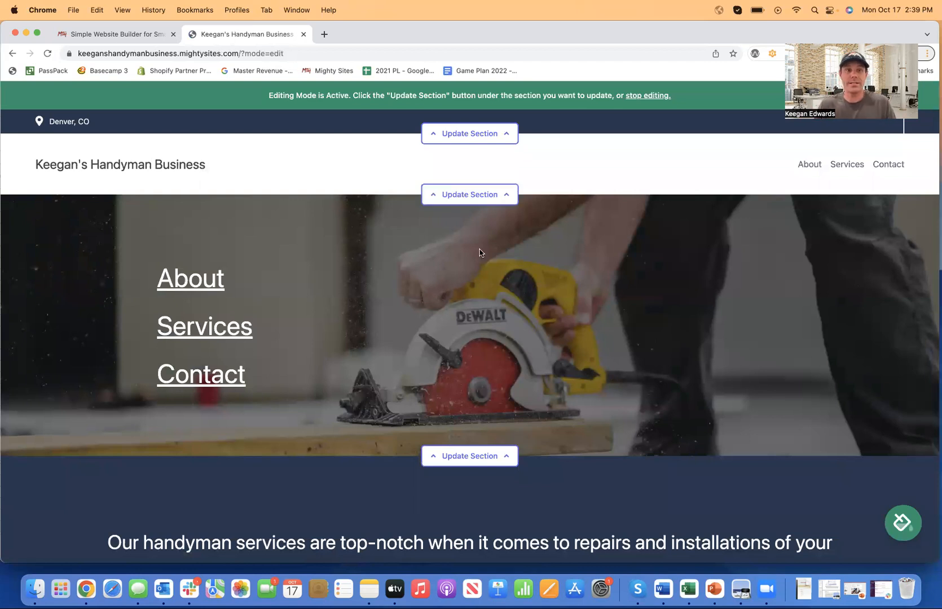
Step: Scroll through the intro, About Us and Handyman Services sections, then return to the top
{"action": "scroll", "scroll_direction": "down", "scroll_amount": 3}
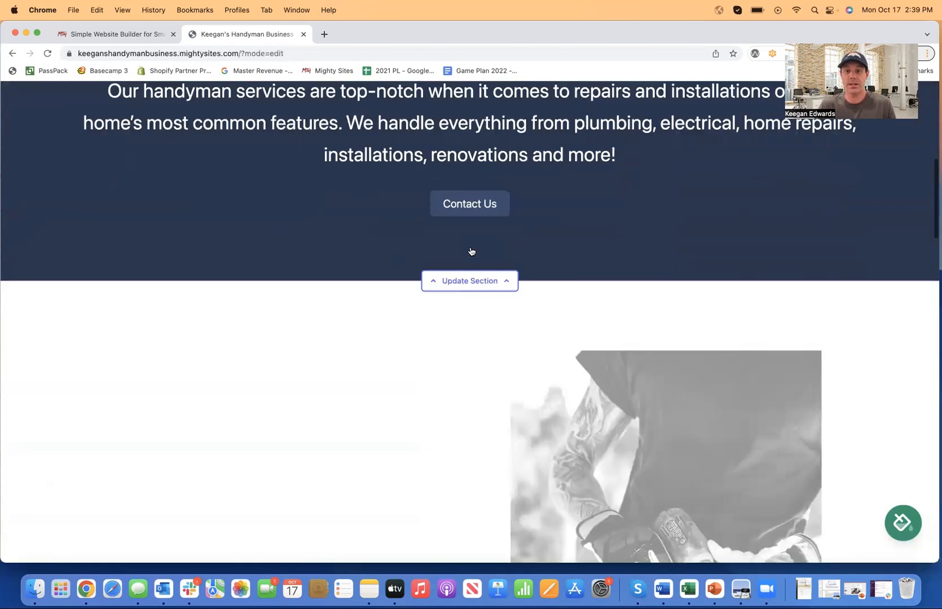
{"action": "scroll", "scroll_direction": "down", "scroll_amount": 3}
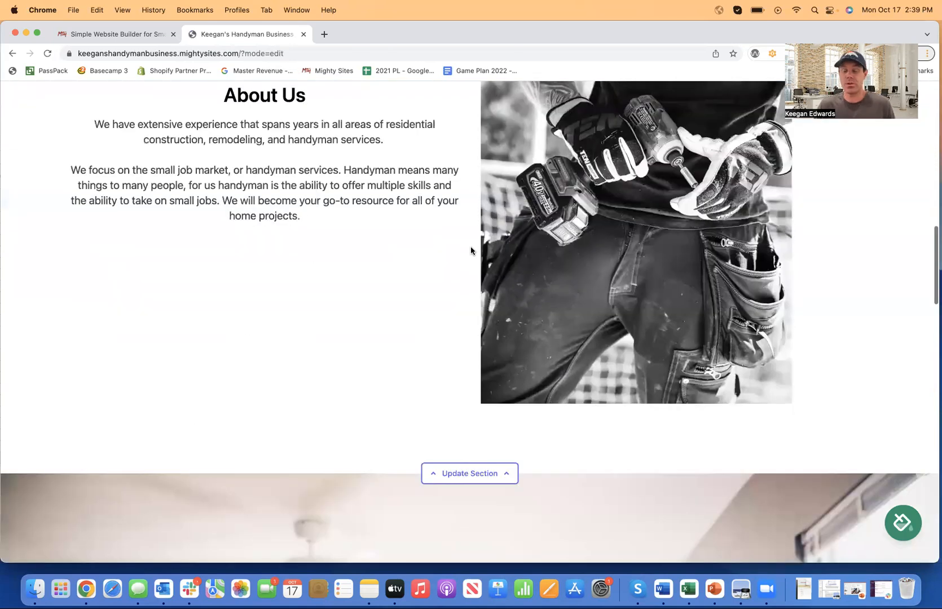
{"action": "scroll", "scroll_direction": "down", "scroll_amount": 3}
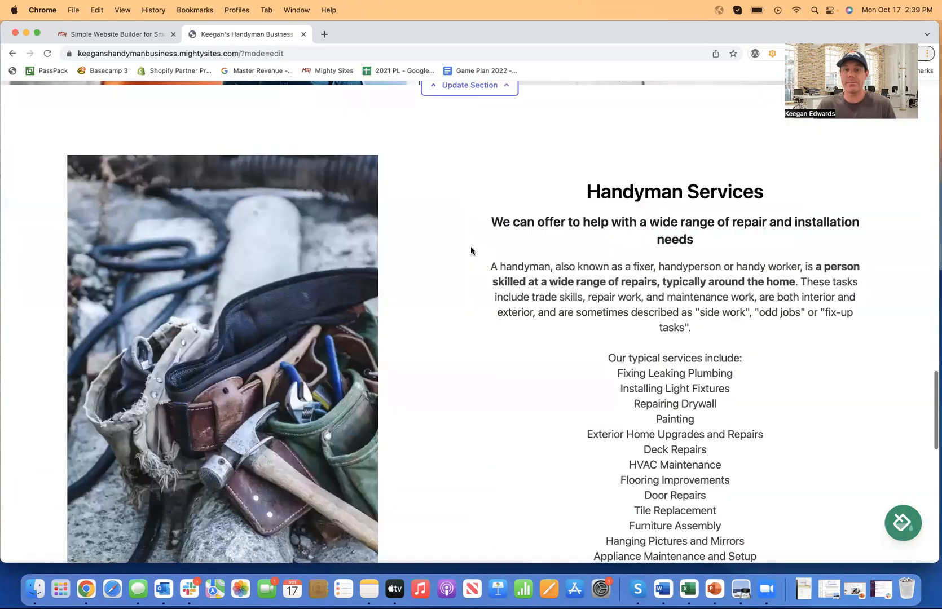
{"action": "scroll", "scroll_direction": "down", "scroll_amount": 3}
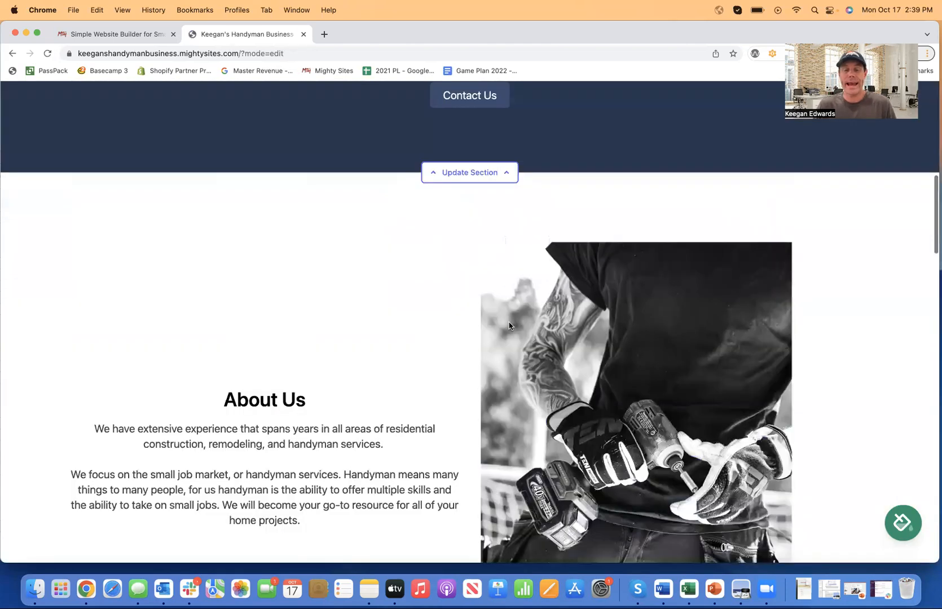
{"action": "scroll", "scroll_direction": "up", "scroll_amount": 3}
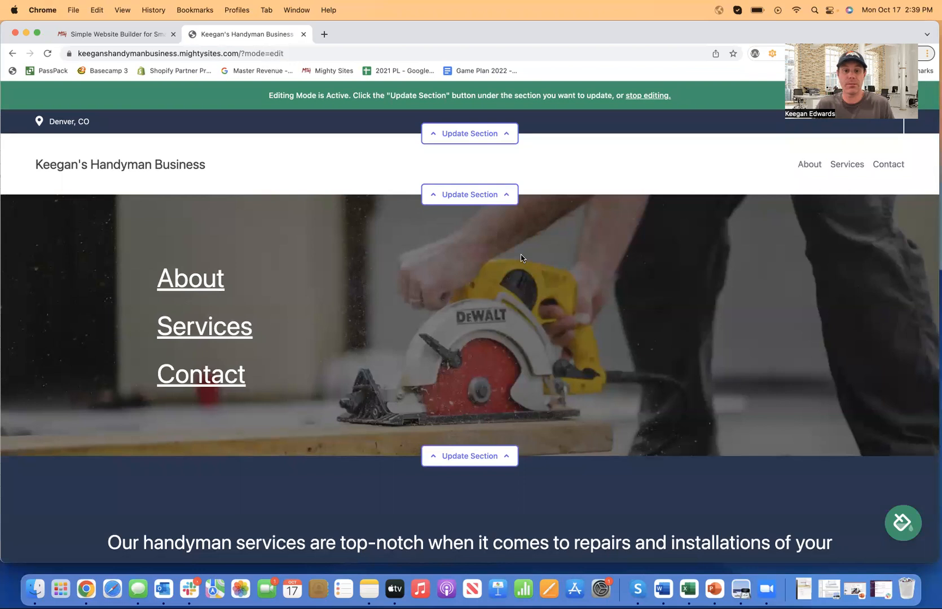
{"action": "scroll", "scroll_direction": "down", "scroll_amount": 3}
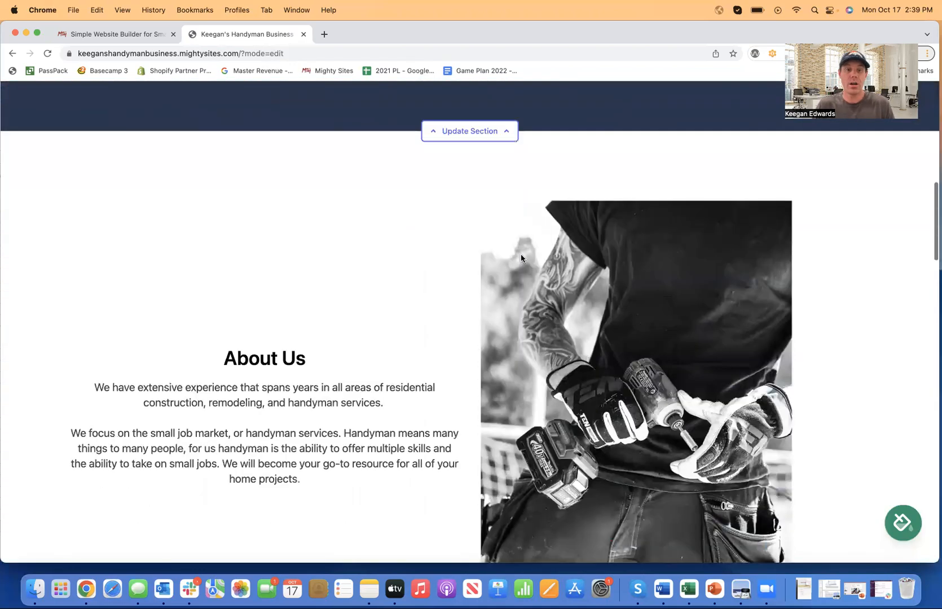
{"action": "scroll", "scroll_direction": "up", "scroll_amount": 3}
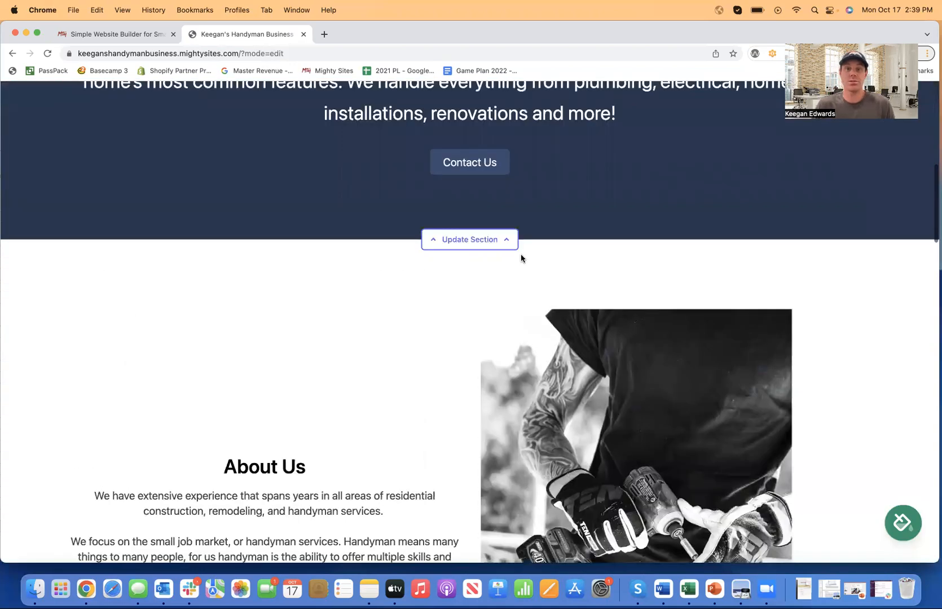
{"action": "scroll", "scroll_direction": "up", "scroll_amount": 3}
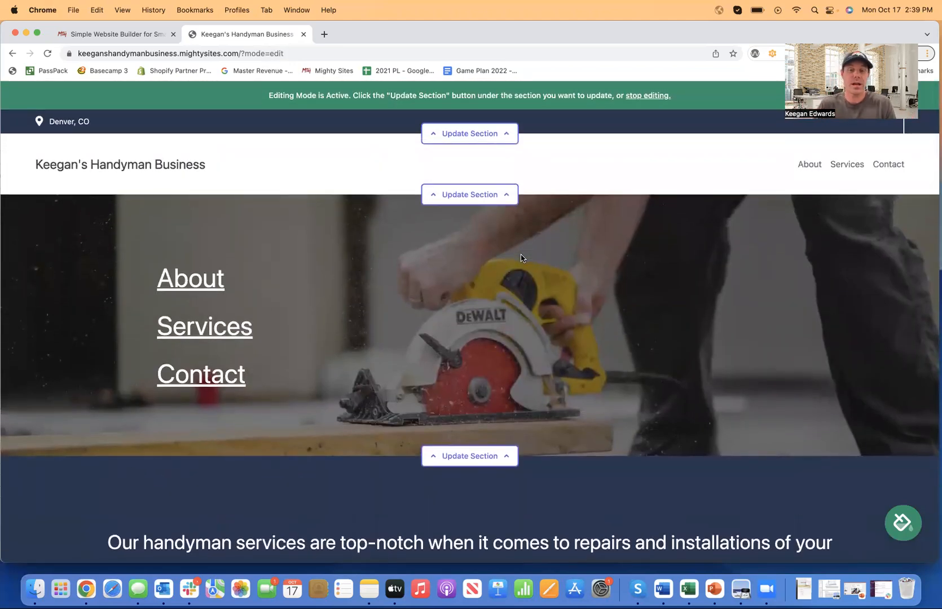
{"action": "mouse_move", "coordinate": [478, 177]}
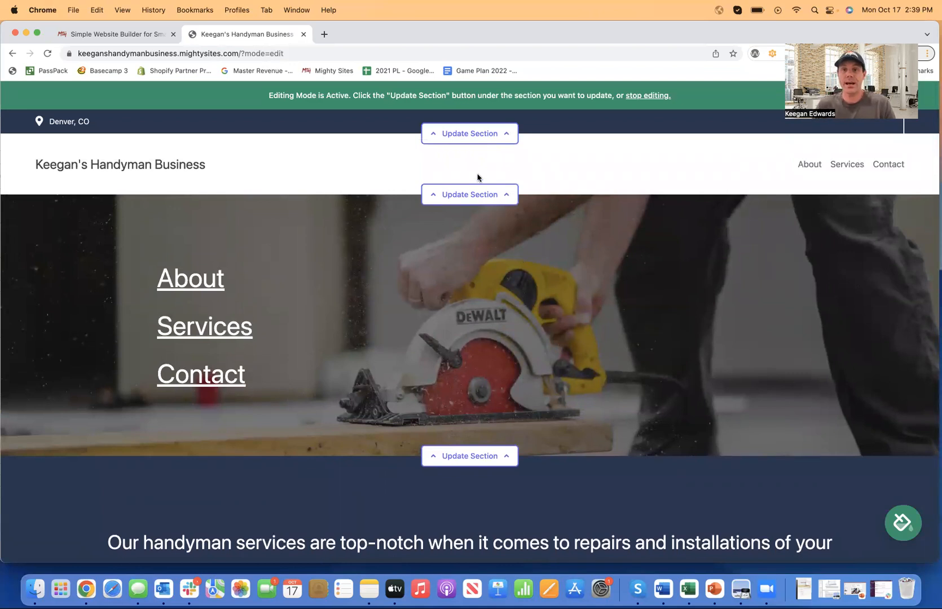
Step: Open the top bar's section settings and its Social Links panel
{"action": "left_click", "coordinate": [469, 133]}
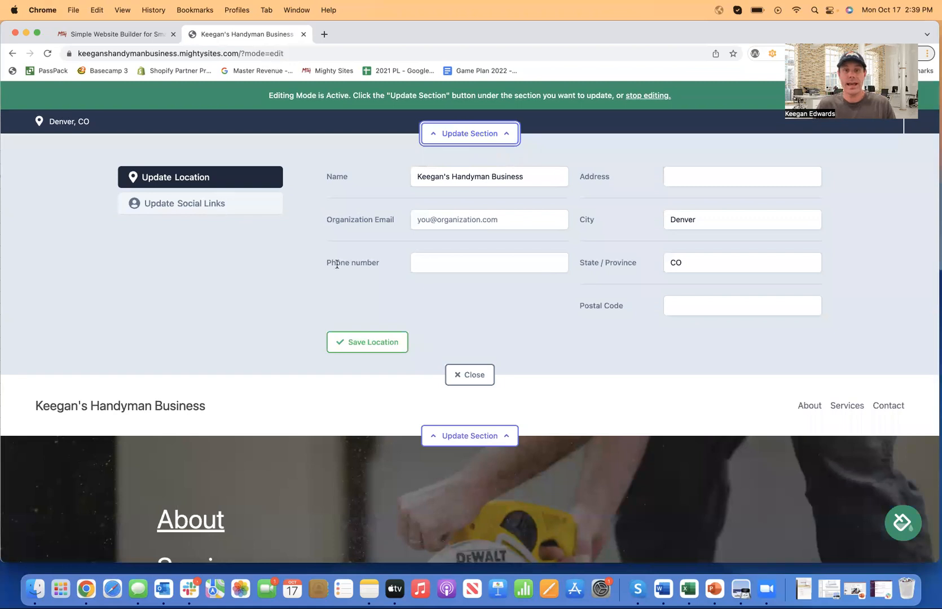
{"action": "mouse_move", "coordinate": [652, 287]}
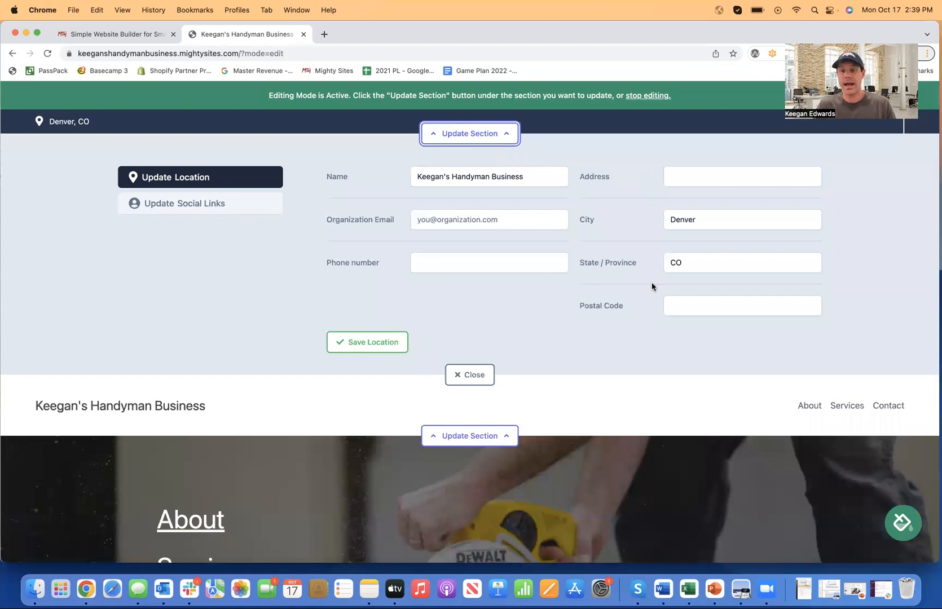
{"action": "mouse_move", "coordinate": [407, 258]}
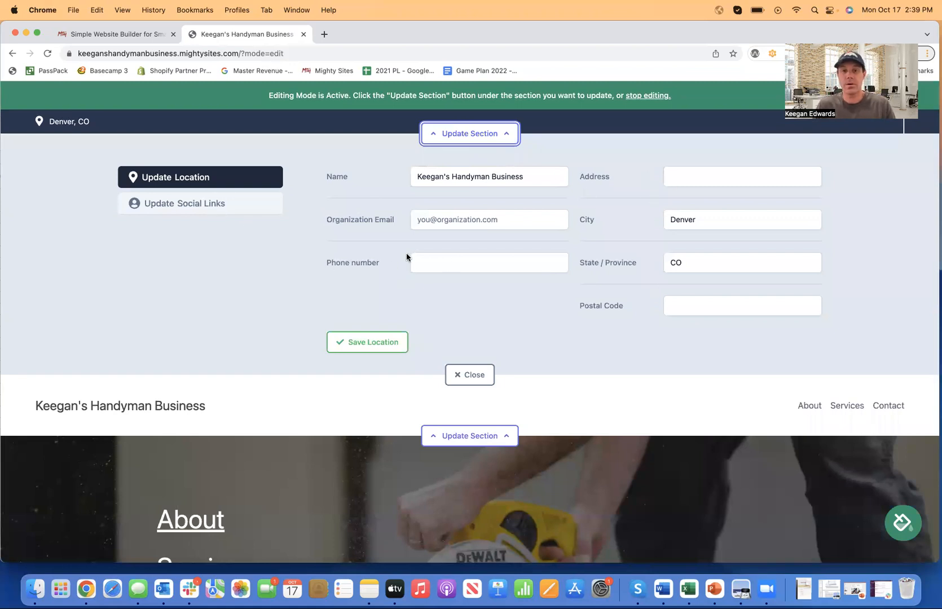
{"action": "left_click", "coordinate": [201, 203]}
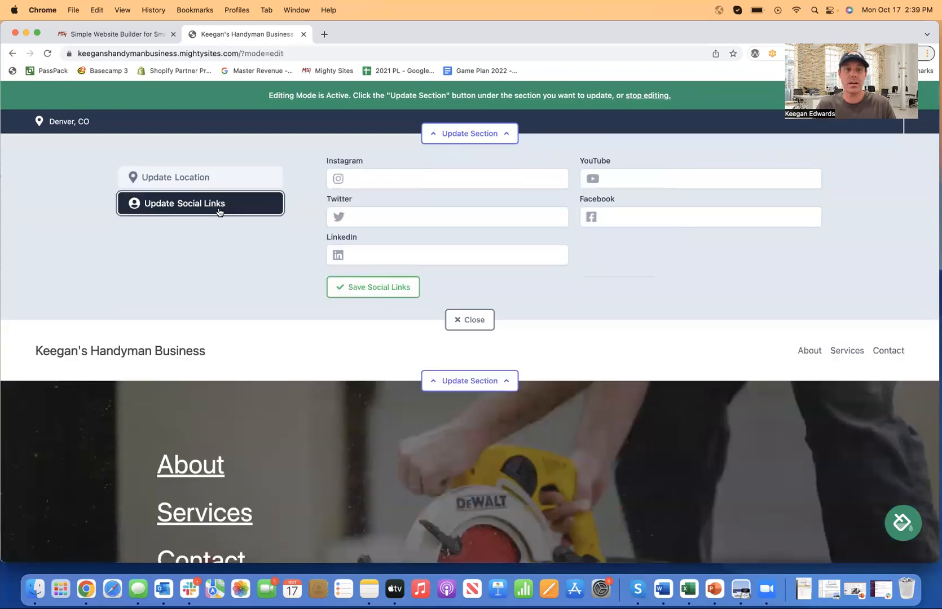
Step: Save Twitter (MightySitesUSA) and Facebook (MightySites) profile links for the top bar
{"action": "left_click", "coordinate": [447, 217]}
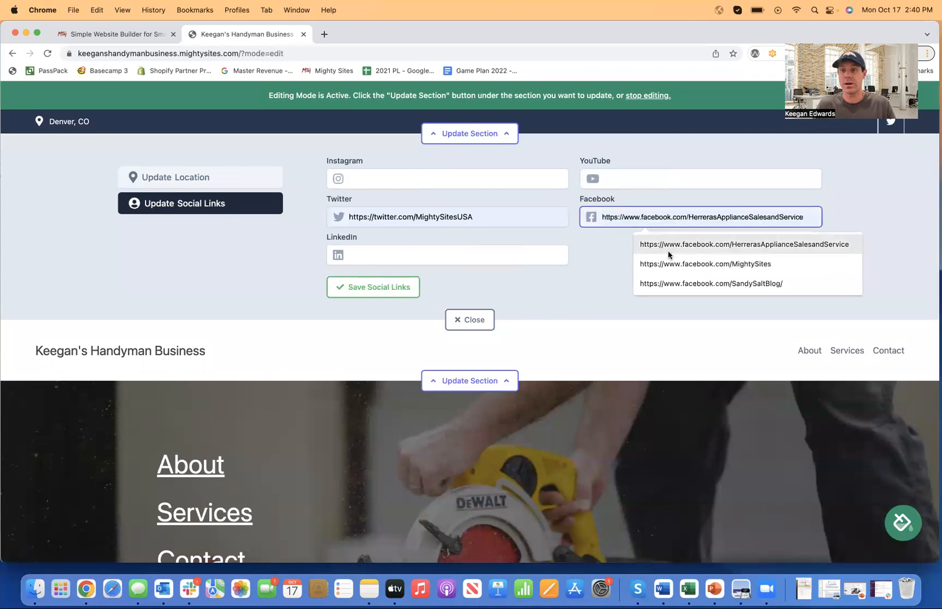
{"action": "left_click", "coordinate": [703, 268]}
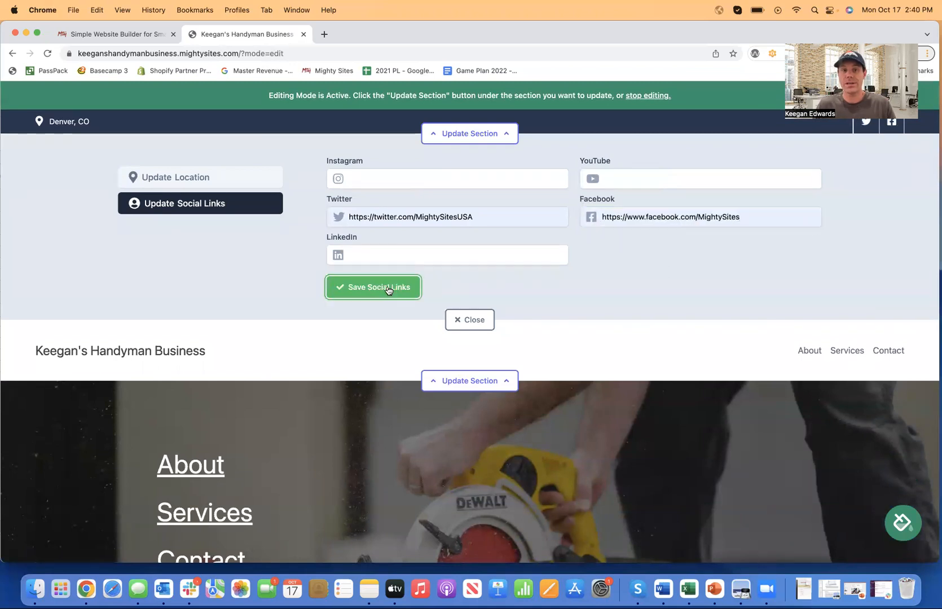
{"action": "left_click", "coordinate": [372, 286]}
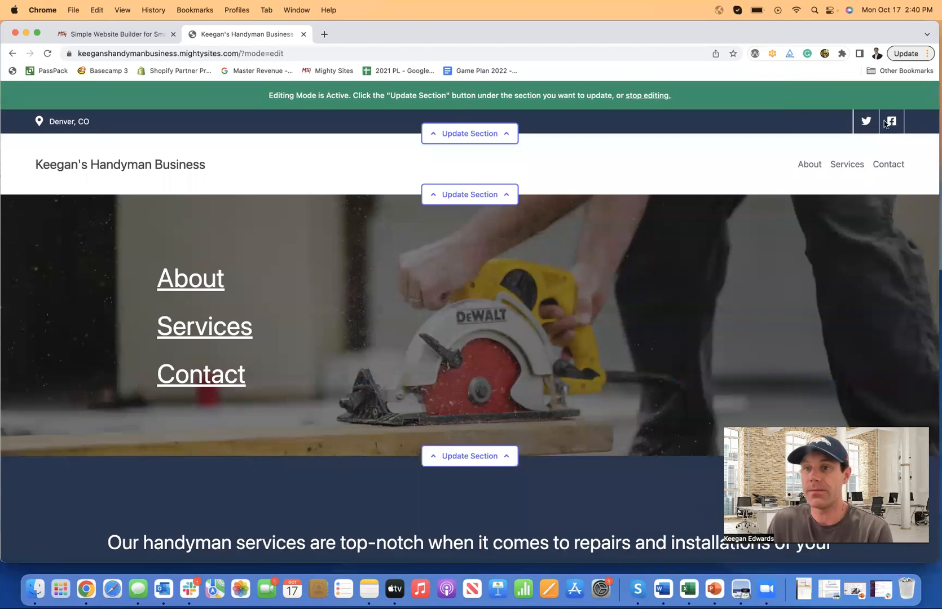
{"action": "mouse_move", "coordinate": [892, 121]}
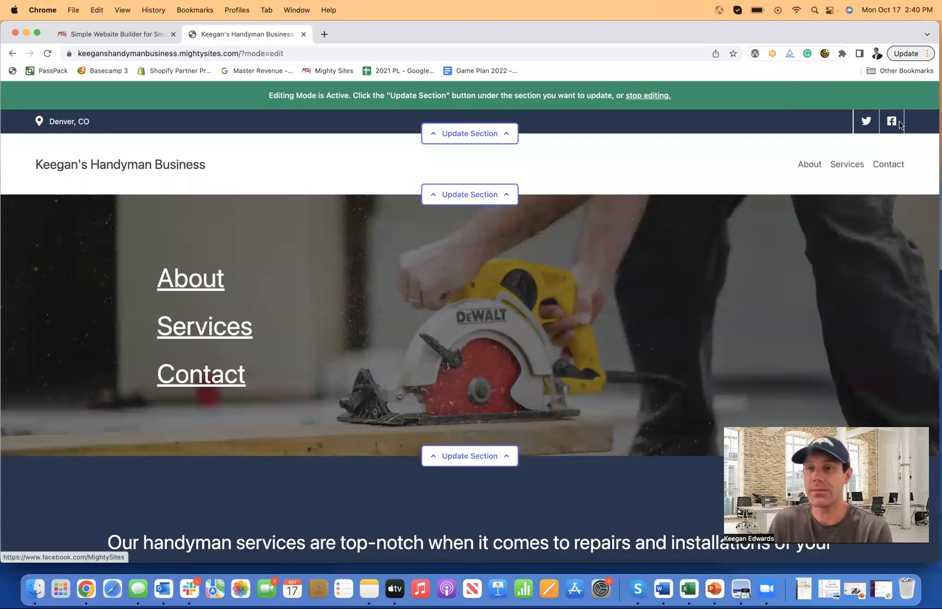
{"action": "mouse_move", "coordinate": [869, 122]}
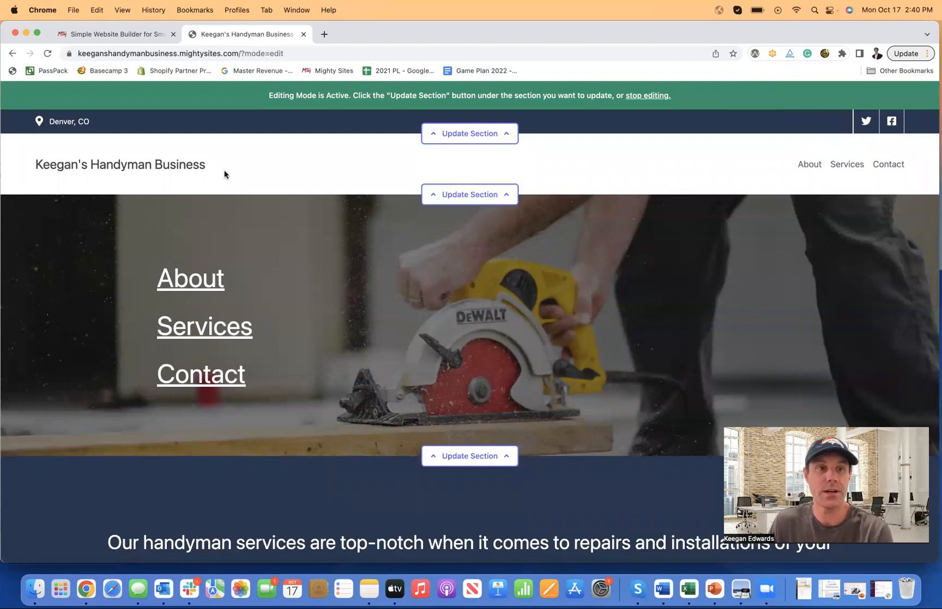
Step: Open the header's logo settings and cancel choosing a logo file
{"action": "left_click", "coordinate": [468, 194]}
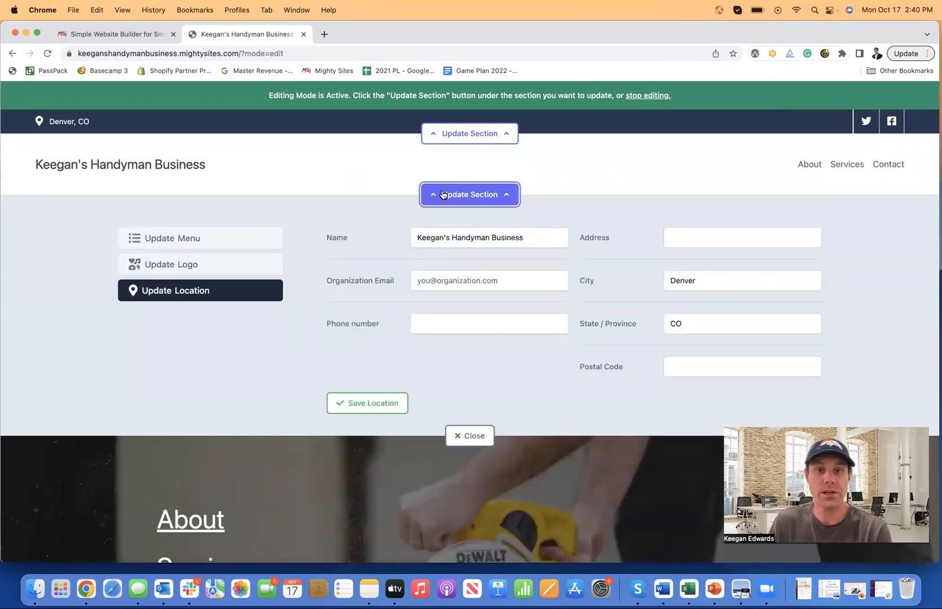
{"action": "left_click", "coordinate": [201, 264]}
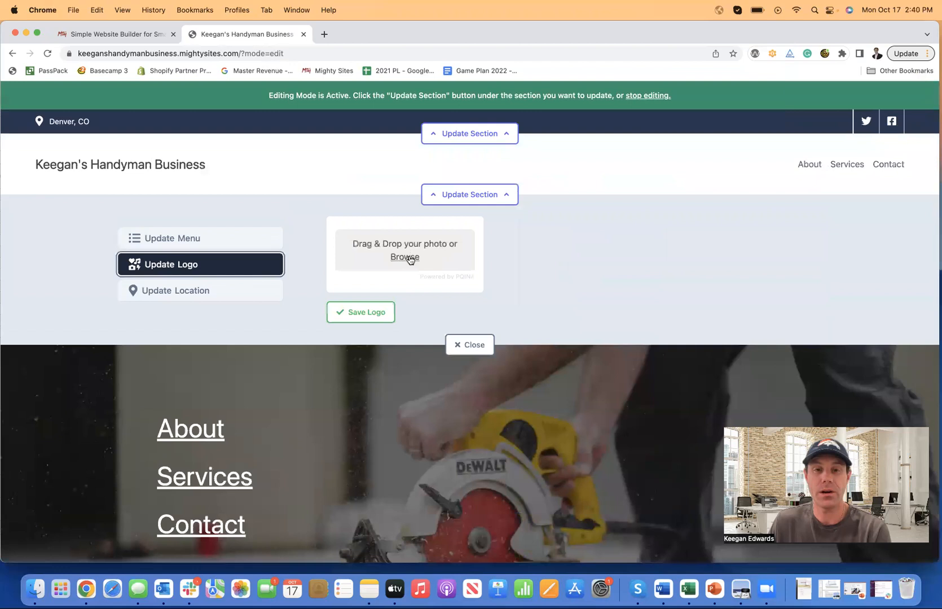
{"action": "left_click", "coordinate": [404, 257]}
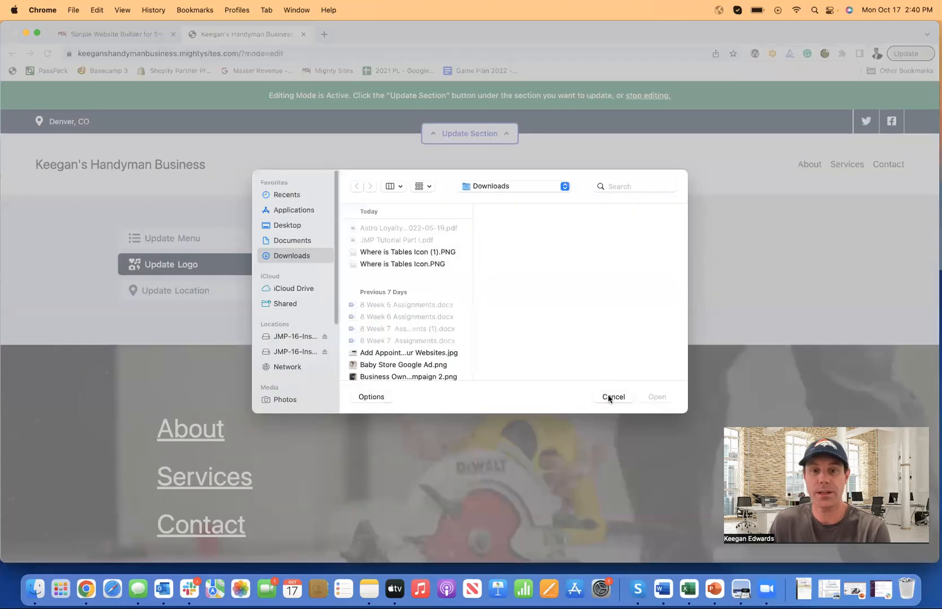
{"action": "left_click", "coordinate": [612, 396]}
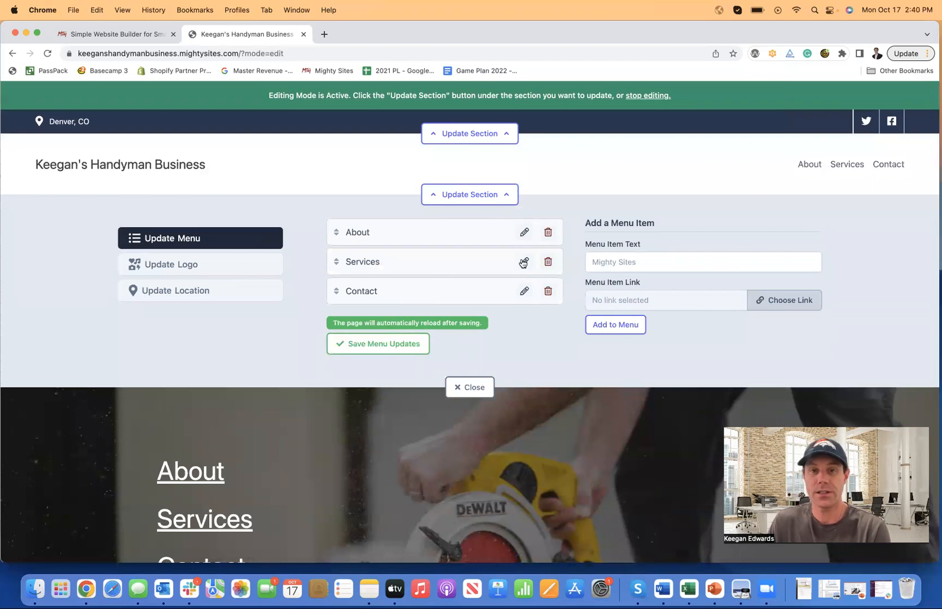
Step: Leave the Services menu item unedited and bring up the header's location details
{"action": "left_click", "coordinate": [524, 262]}
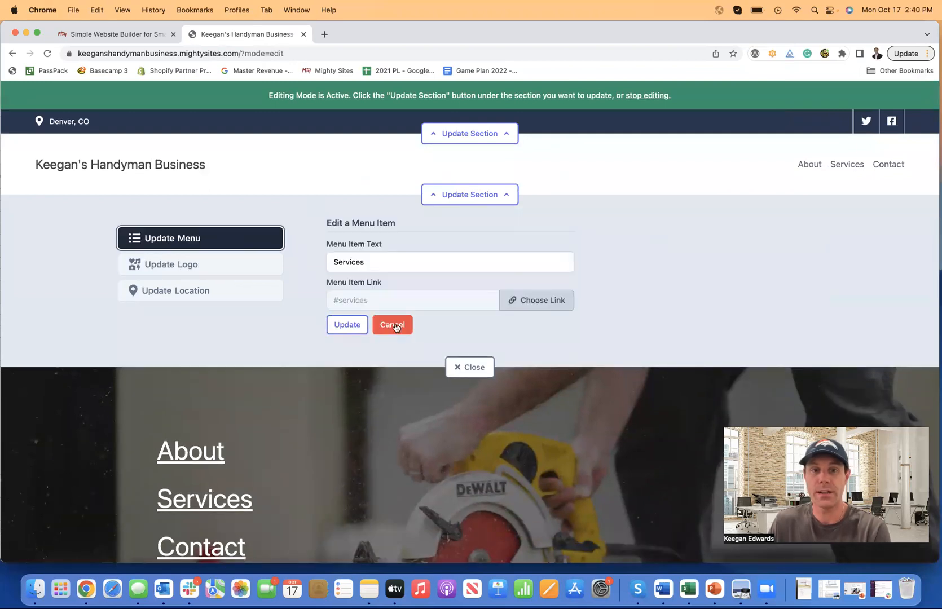
{"action": "left_click", "coordinate": [392, 324]}
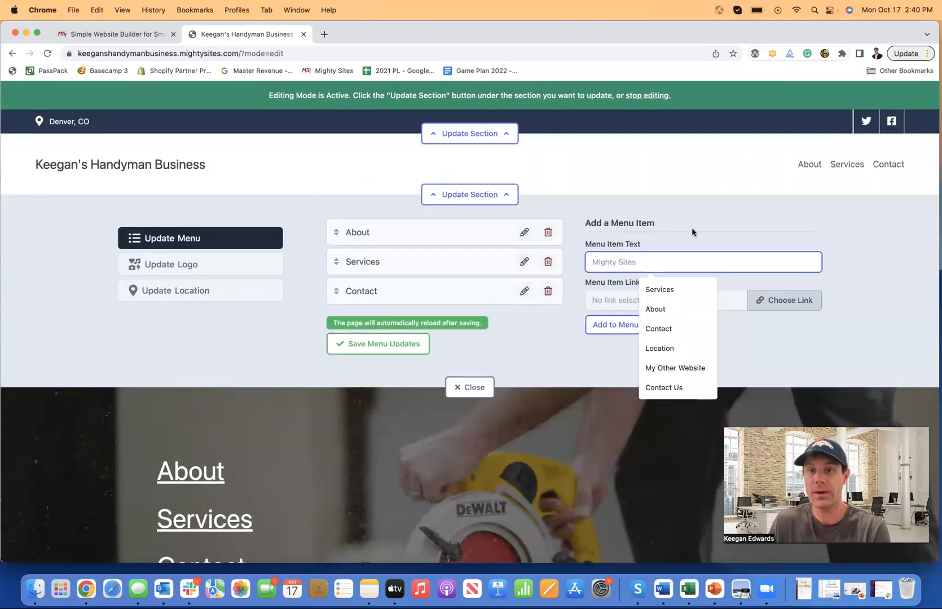
{"action": "left_click", "coordinate": [683, 325]}
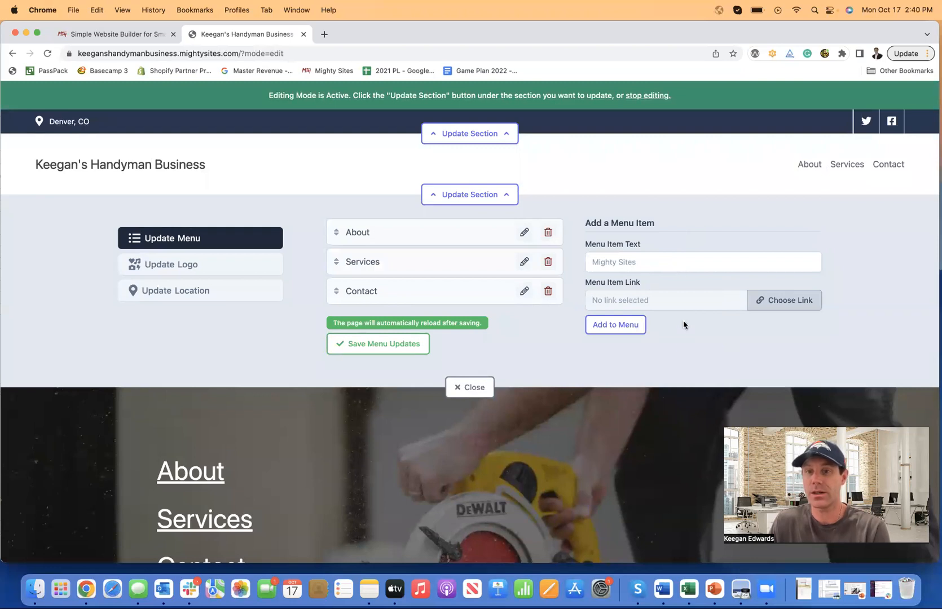
{"action": "mouse_move", "coordinate": [656, 313]}
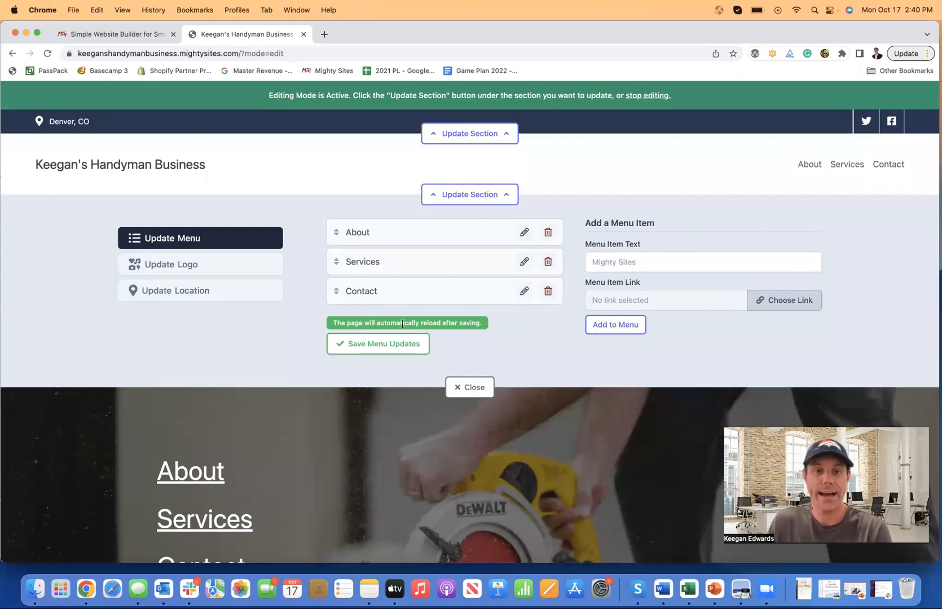
{"action": "left_click", "coordinate": [176, 291]}
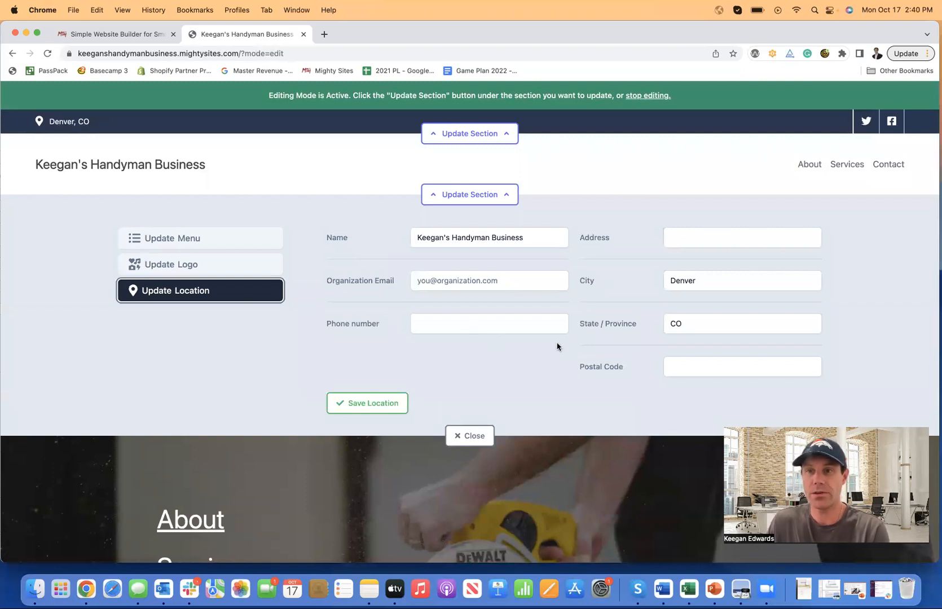
{"action": "mouse_move", "coordinate": [809, 122]}
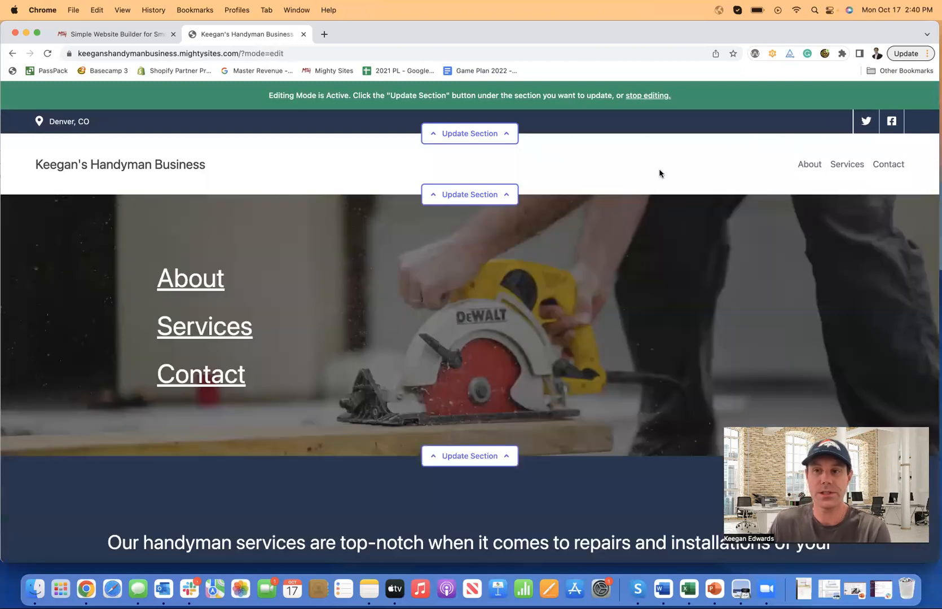
Step: Add 'I really like this Handyman Website Template' to the intro copy, then remove it and resave
{"action": "scroll", "scroll_direction": "down", "scroll_amount": 3}
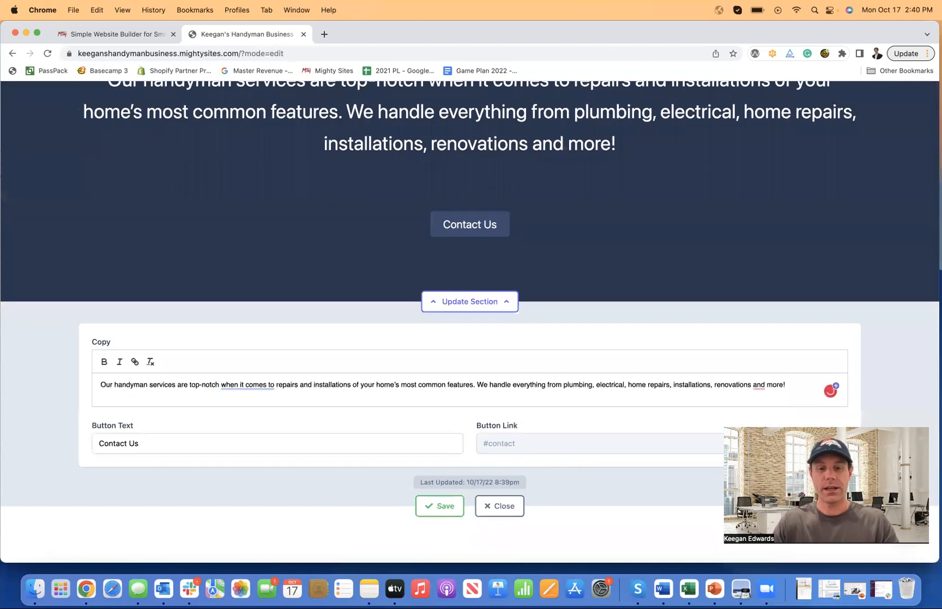
{"action": "type", "text": "I really"}
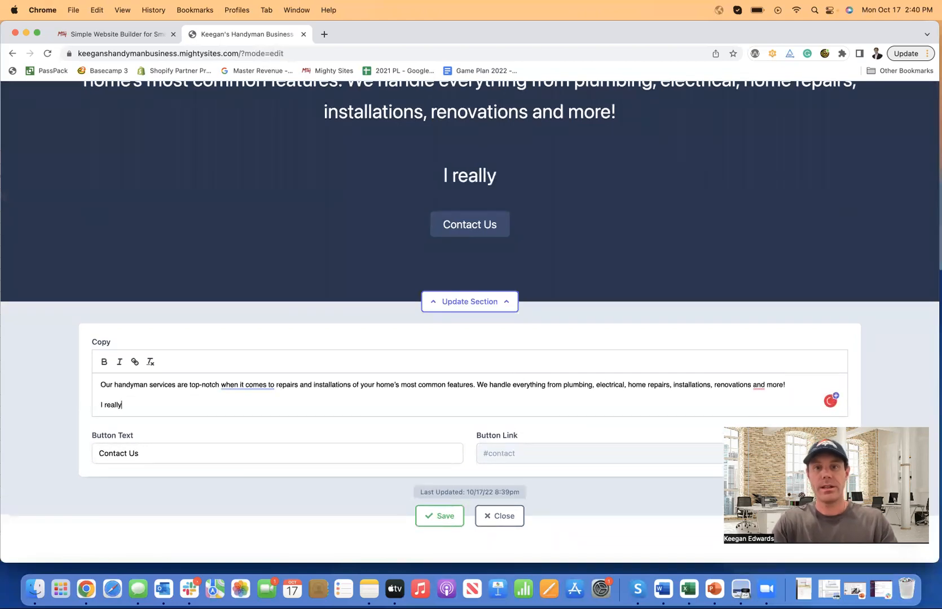
{"action": "type", "text": "like this Han"}
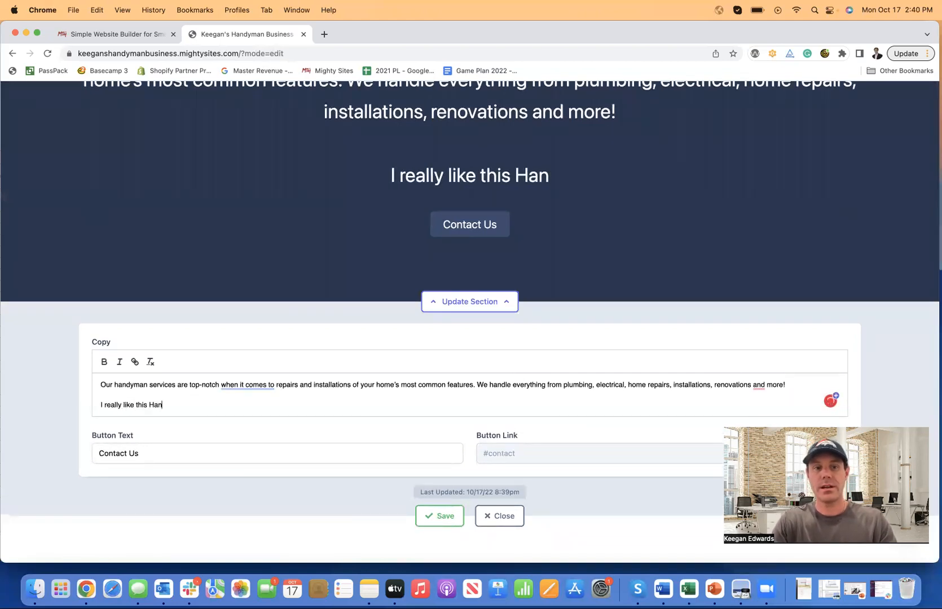
{"action": "type", "text": "dyman Webs"}
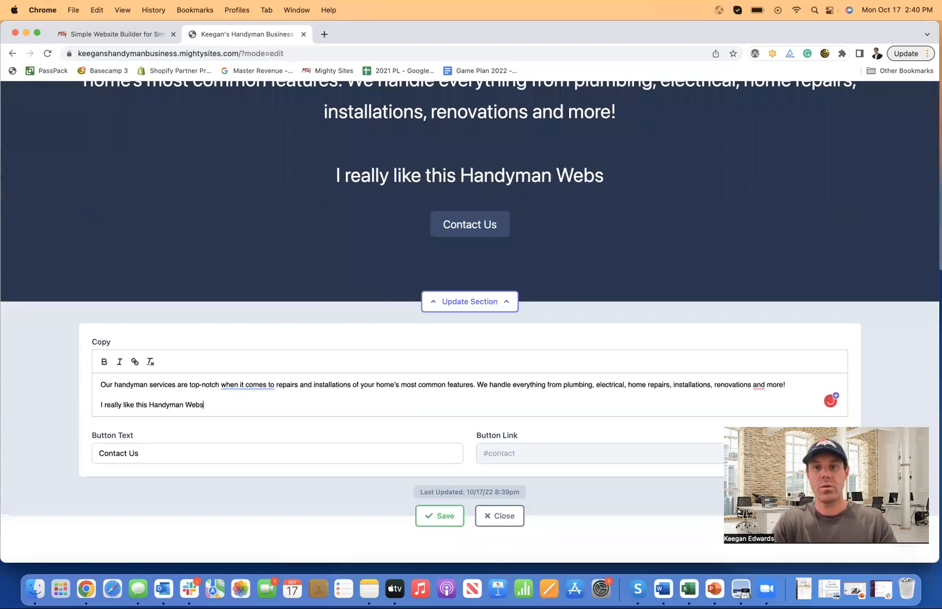
{"action": "type", "text": "ite Template."}
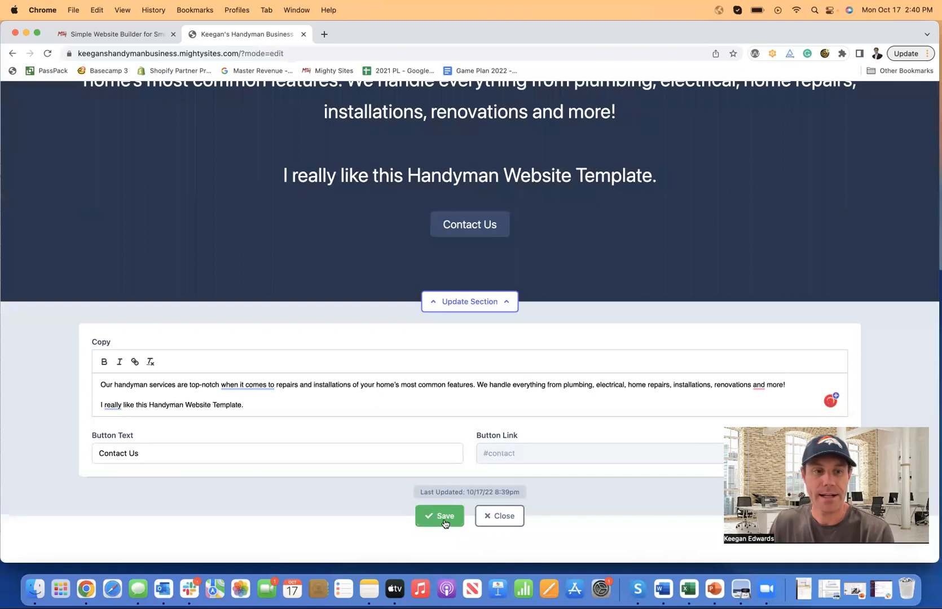
{"action": "left_click", "coordinate": [440, 515]}
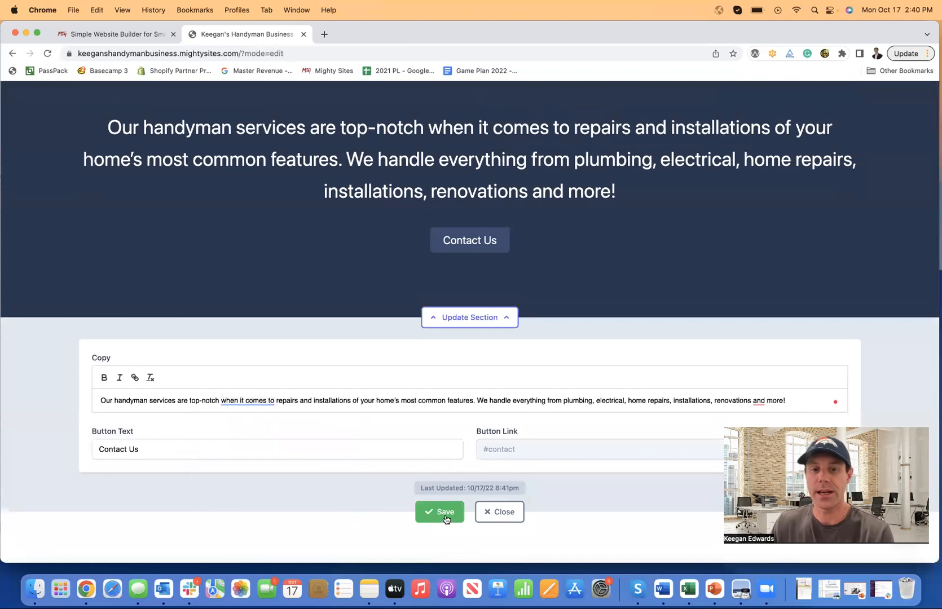
{"action": "left_click", "coordinate": [439, 512]}
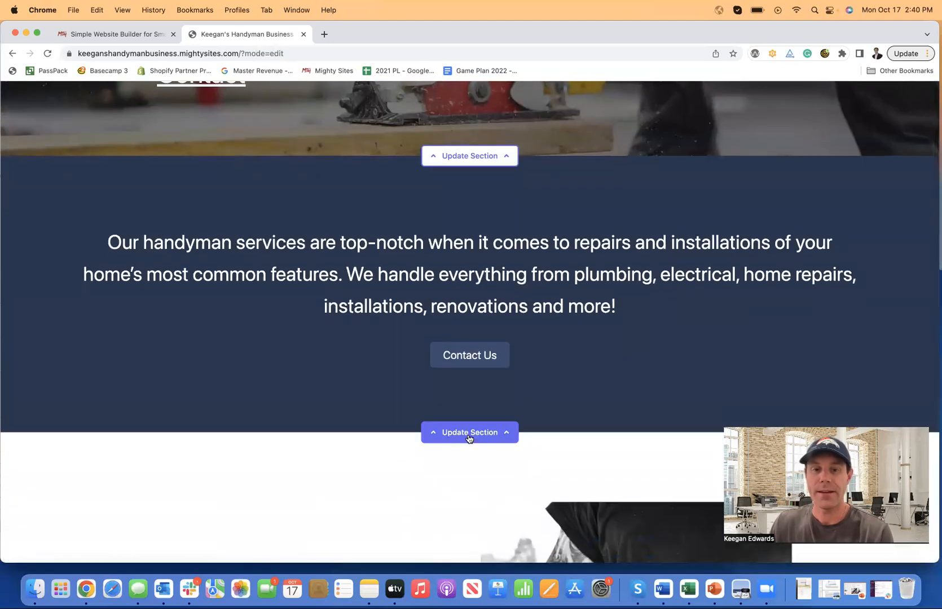
Step: Link the hero Contact Us button to the Click to Call action
{"action": "left_click", "coordinate": [469, 432]}
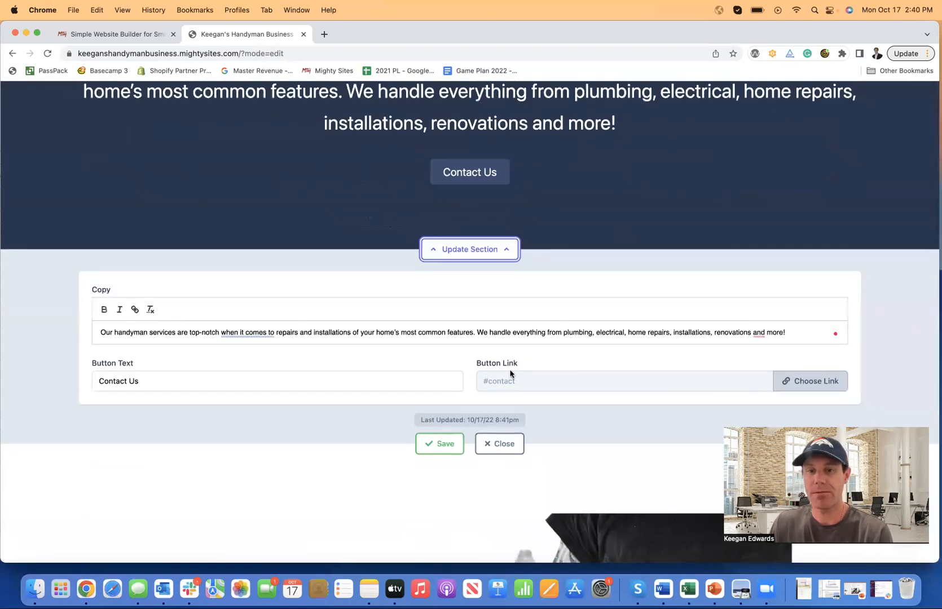
{"action": "scroll", "scroll_direction": "down", "scroll_amount": 3}
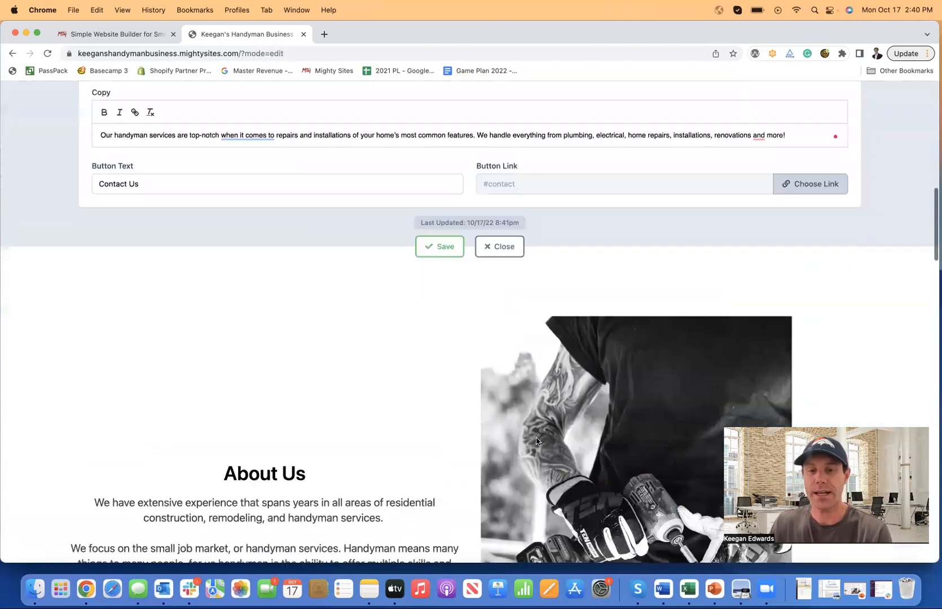
{"action": "scroll", "scroll_direction": "down", "scroll_amount": 3}
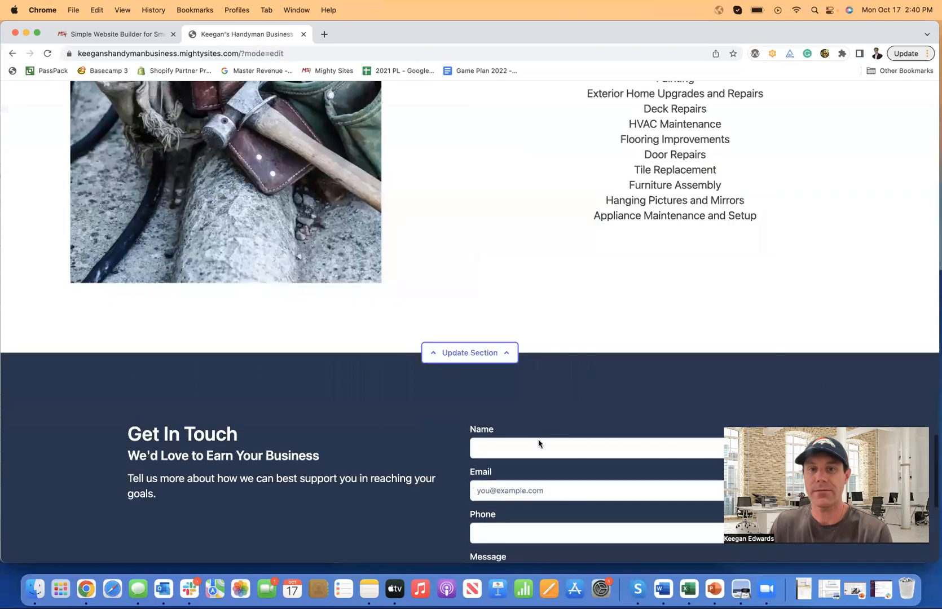
{"action": "left_click", "coordinate": [470, 352]}
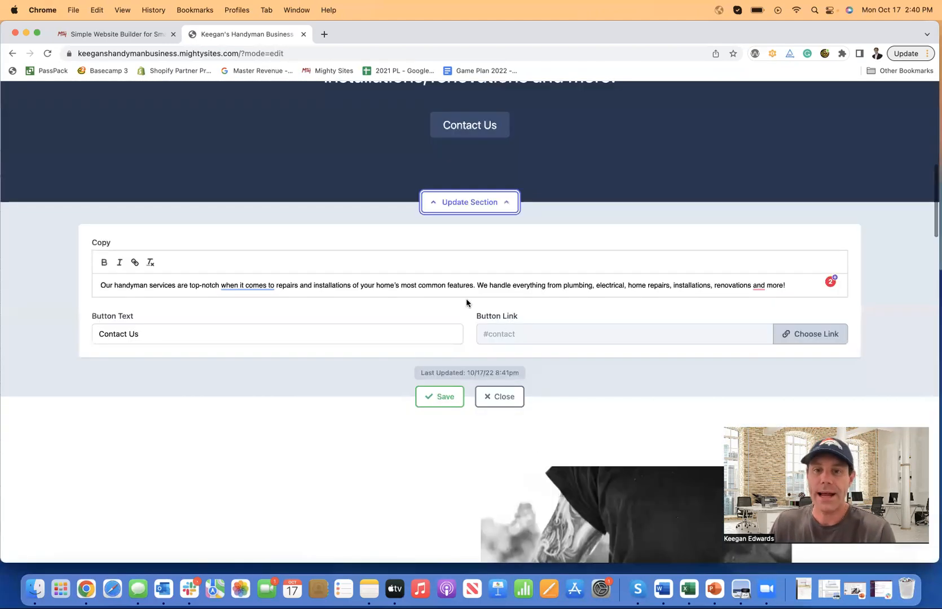
{"action": "mouse_move", "coordinate": [810, 334]}
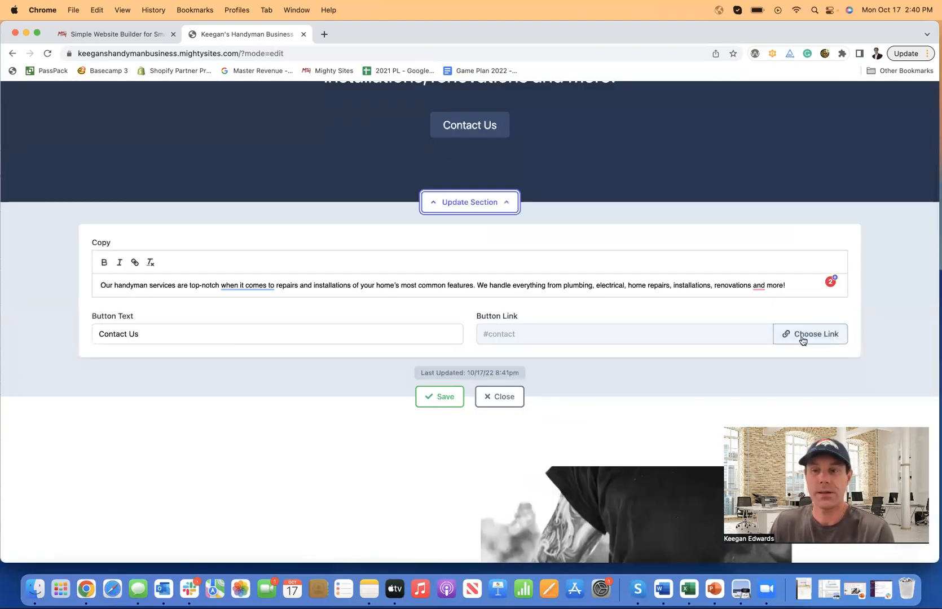
{"action": "left_click", "coordinate": [814, 334]}
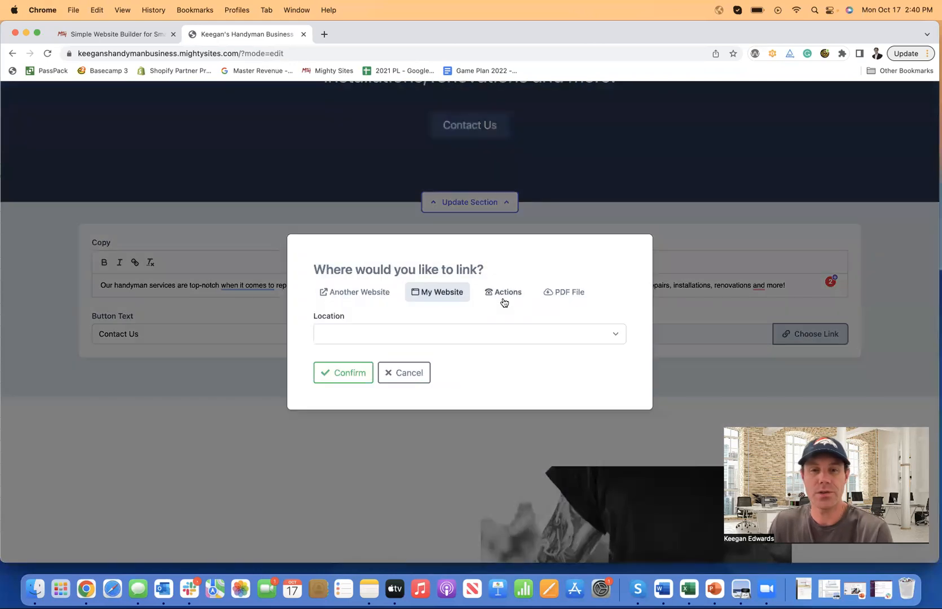
{"action": "left_click", "coordinate": [354, 293]}
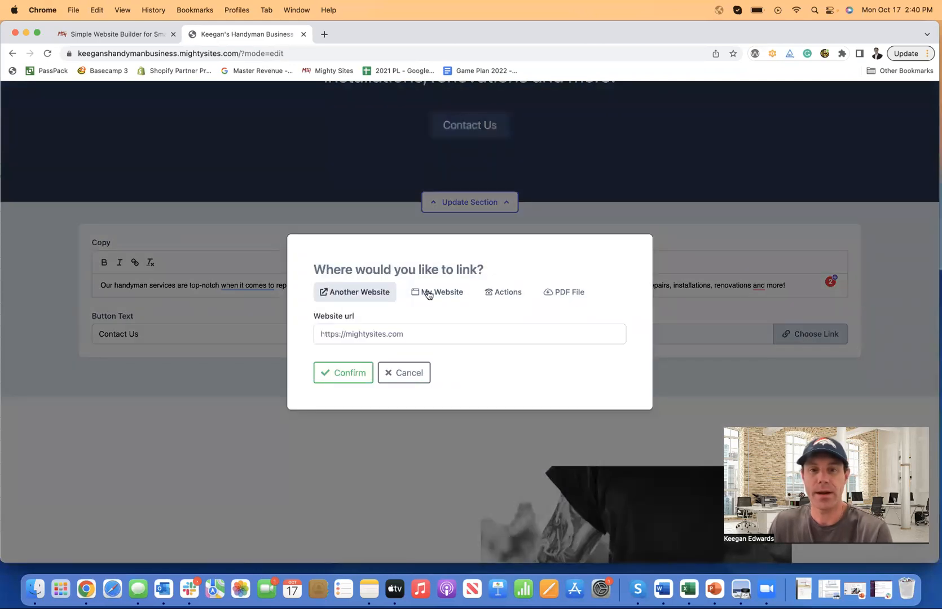
{"action": "left_click", "coordinate": [504, 295]}
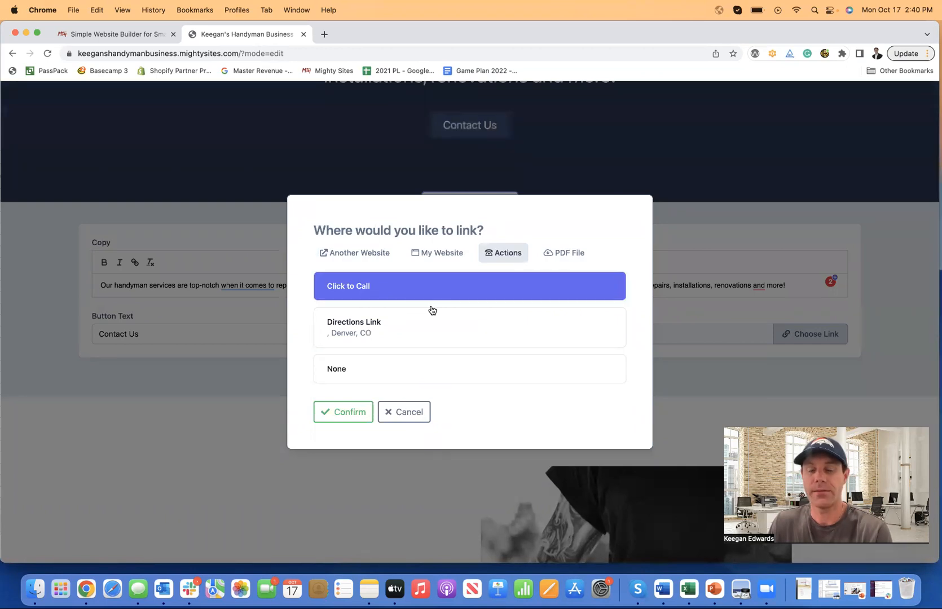
{"action": "mouse_move", "coordinate": [379, 354]}
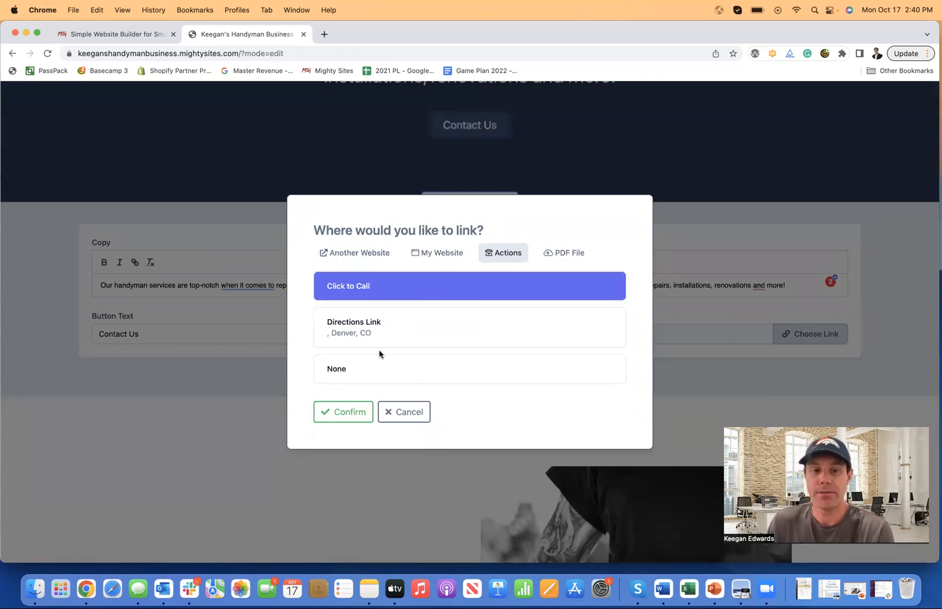
{"action": "left_click", "coordinate": [343, 412]}
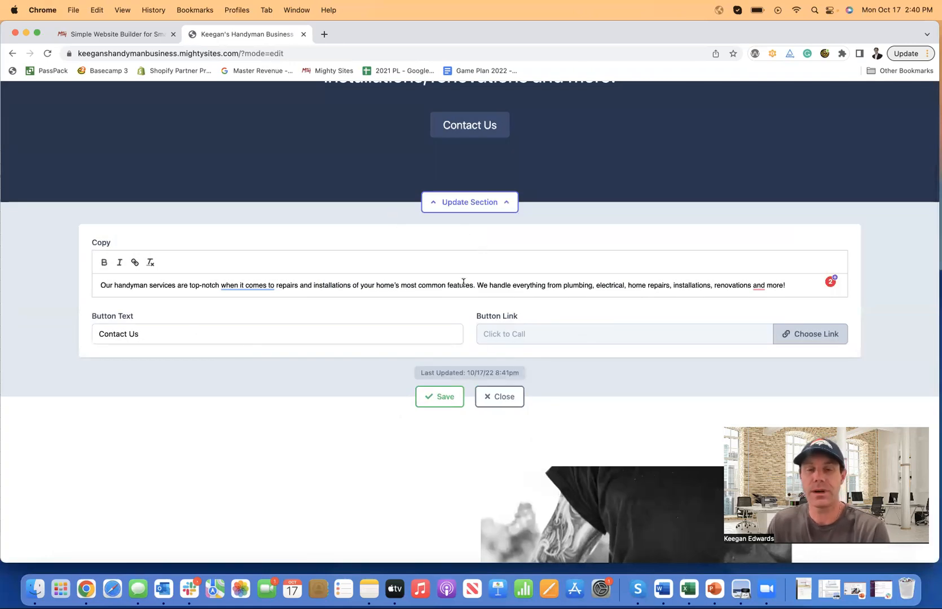
Step: Close the hero section editor and scroll down to the About Us section
{"action": "scroll", "scroll_direction": "up", "scroll_amount": 3}
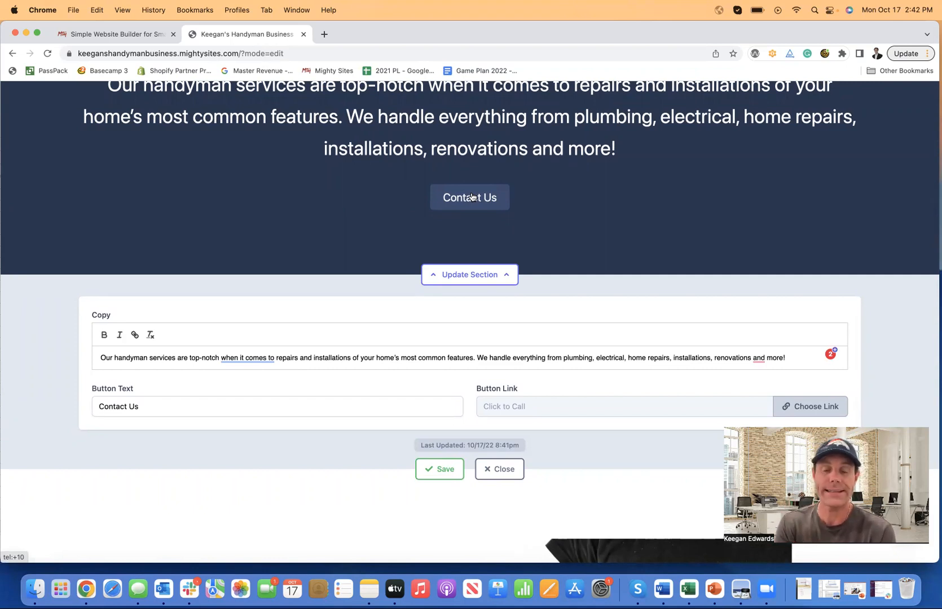
{"action": "mouse_move", "coordinate": [484, 464]}
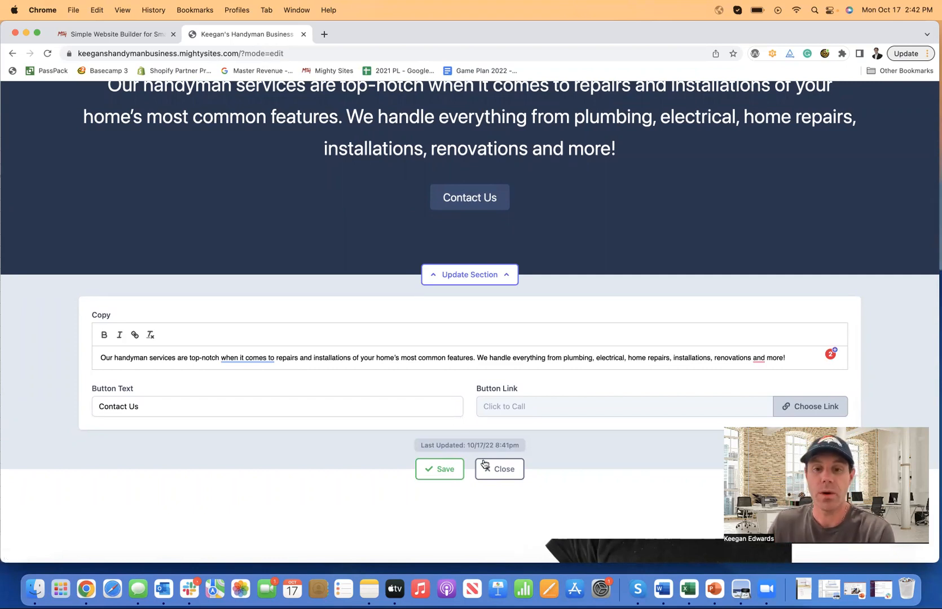
{"action": "left_click", "coordinate": [498, 469]}
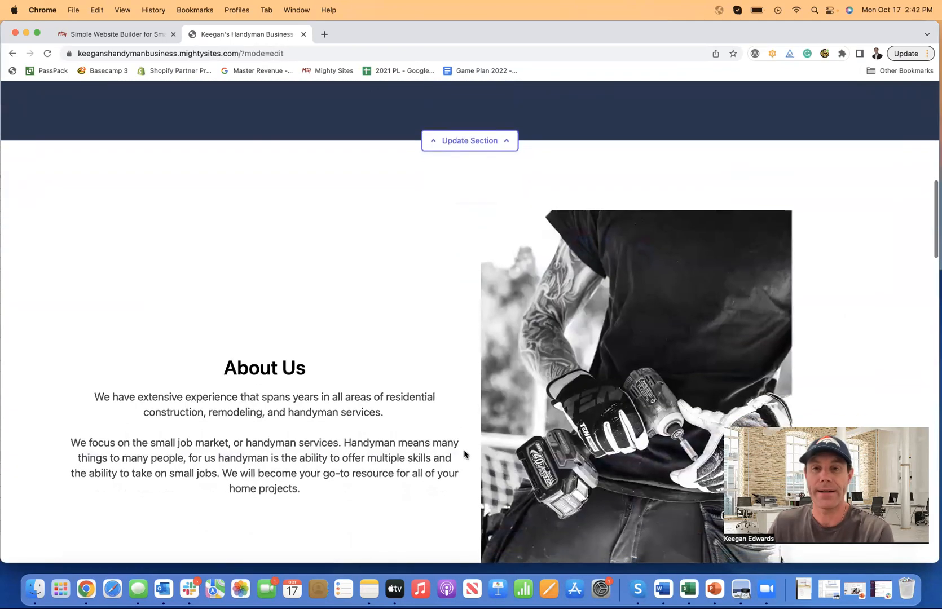
{"action": "scroll", "scroll_direction": "down", "scroll_amount": 3}
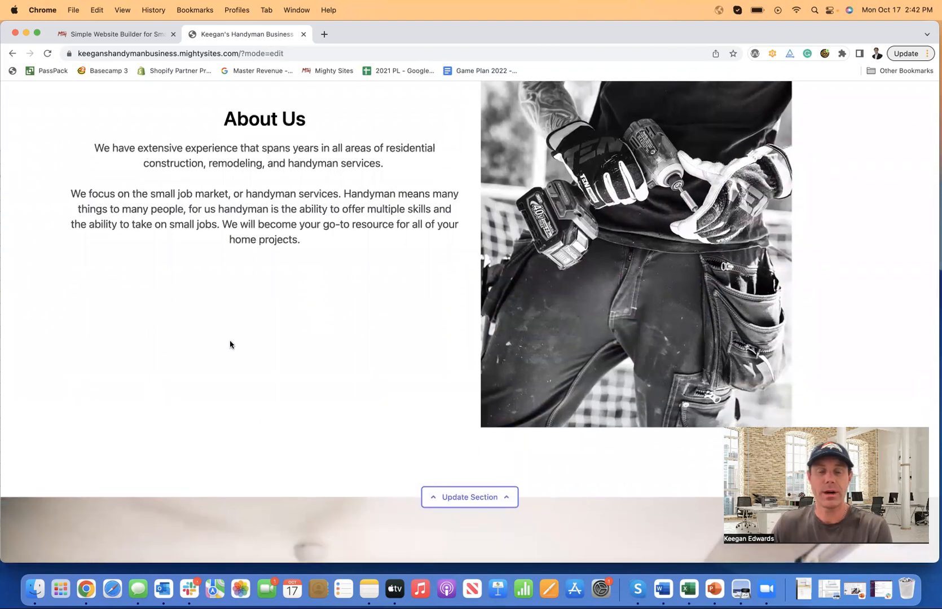
{"action": "scroll", "scroll_direction": "down", "scroll_amount": 3}
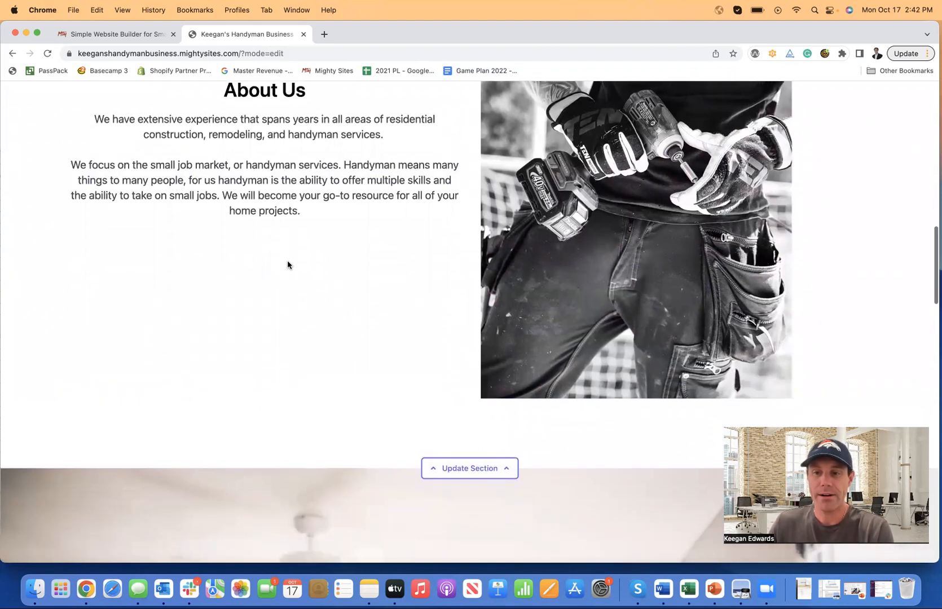
{"action": "scroll", "scroll_direction": "up", "scroll_amount": 3}
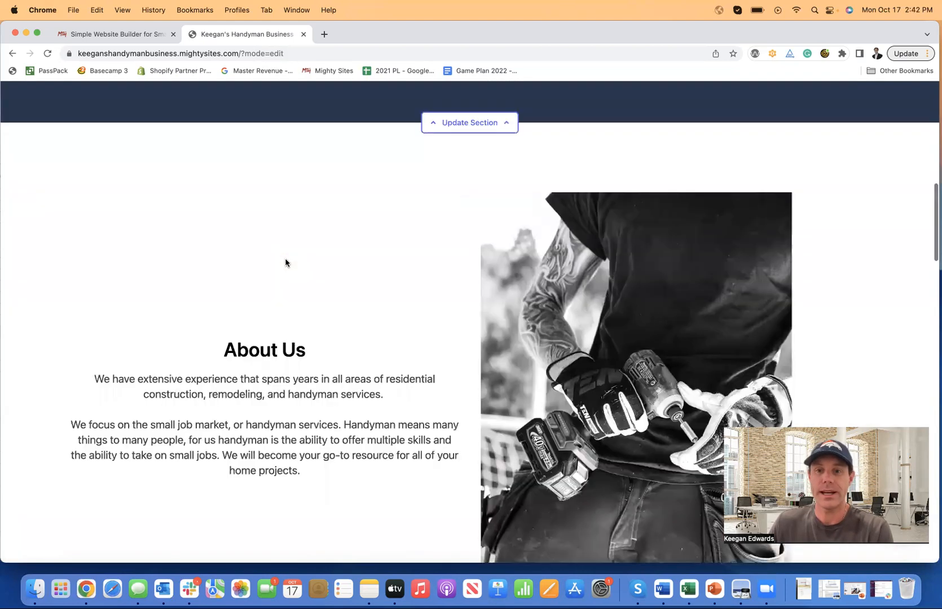
Step: Open the About Us section editor and browse for a replacement photo
{"action": "left_click", "coordinate": [469, 123]}
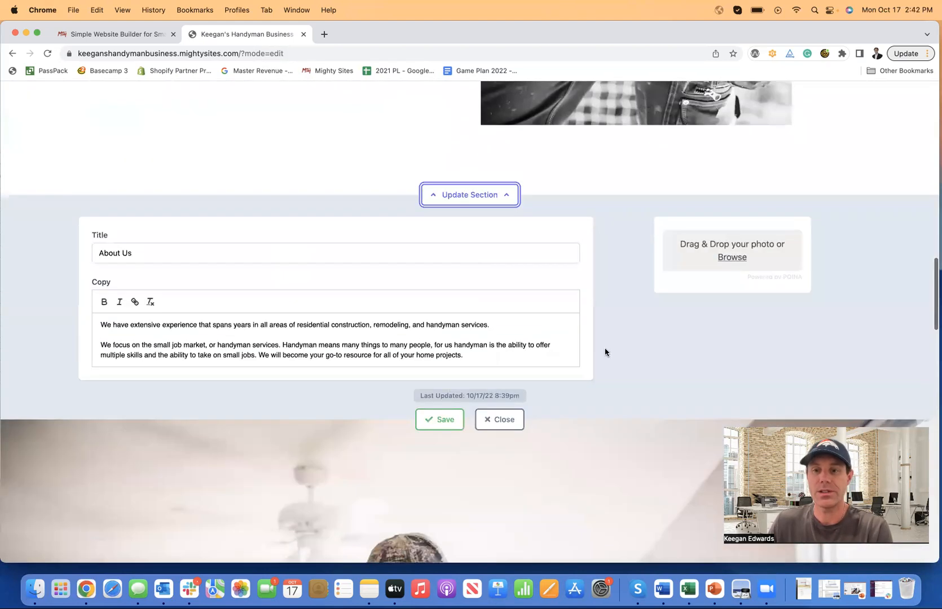
{"action": "scroll", "scroll_direction": "down", "scroll_amount": 3}
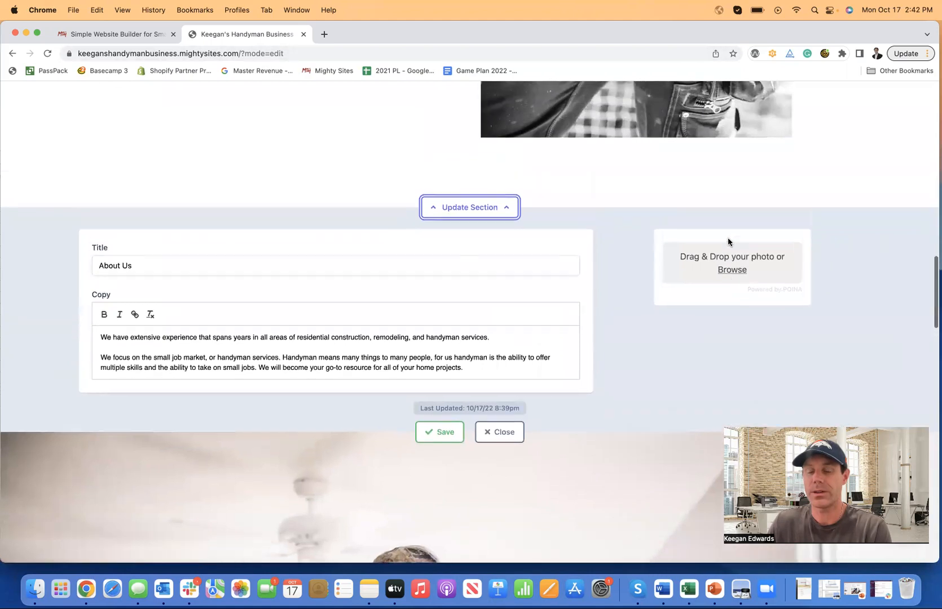
{"action": "left_click", "coordinate": [731, 270]}
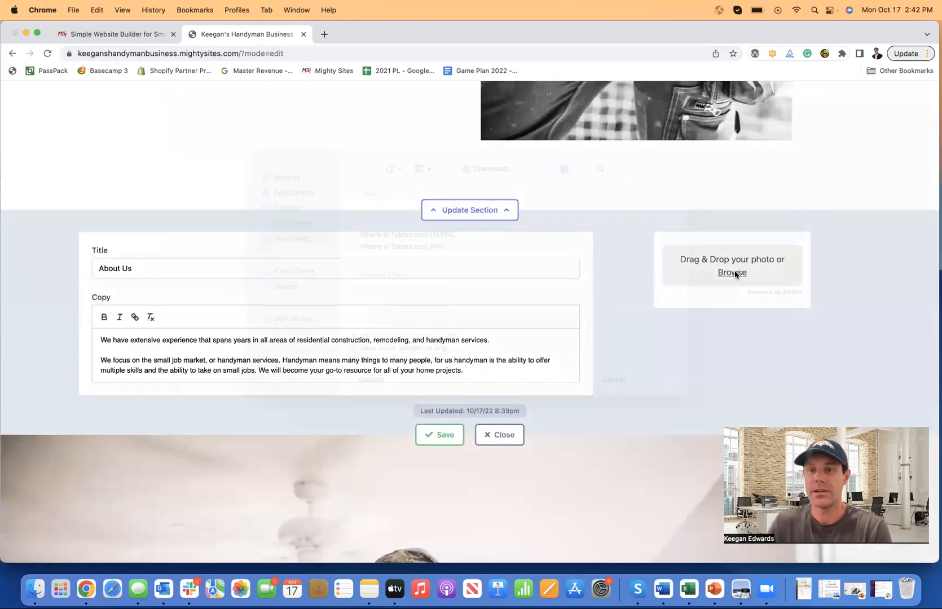
{"action": "scroll", "scroll_direction": "down", "scroll_amount": 3}
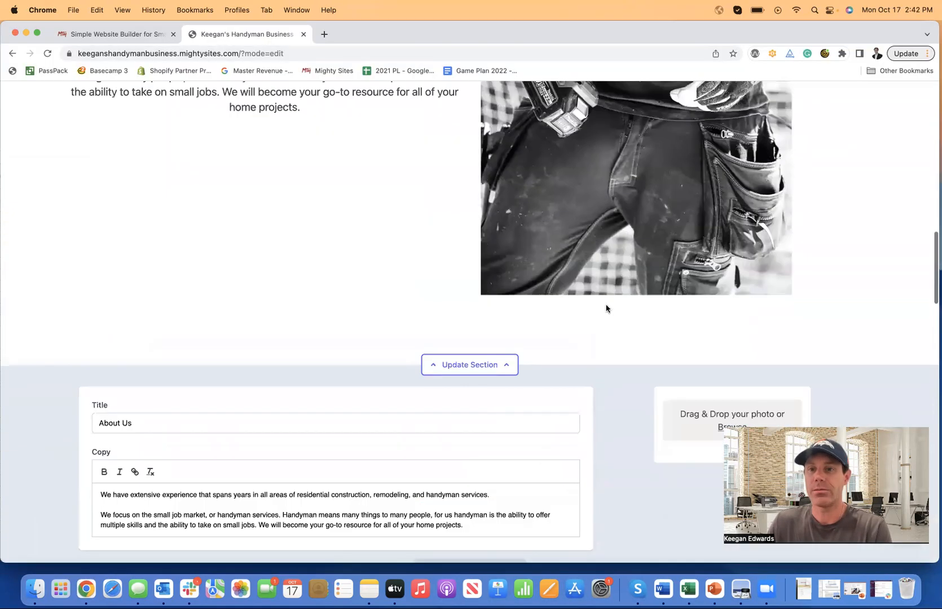
{"action": "scroll", "scroll_direction": "up", "scroll_amount": 3}
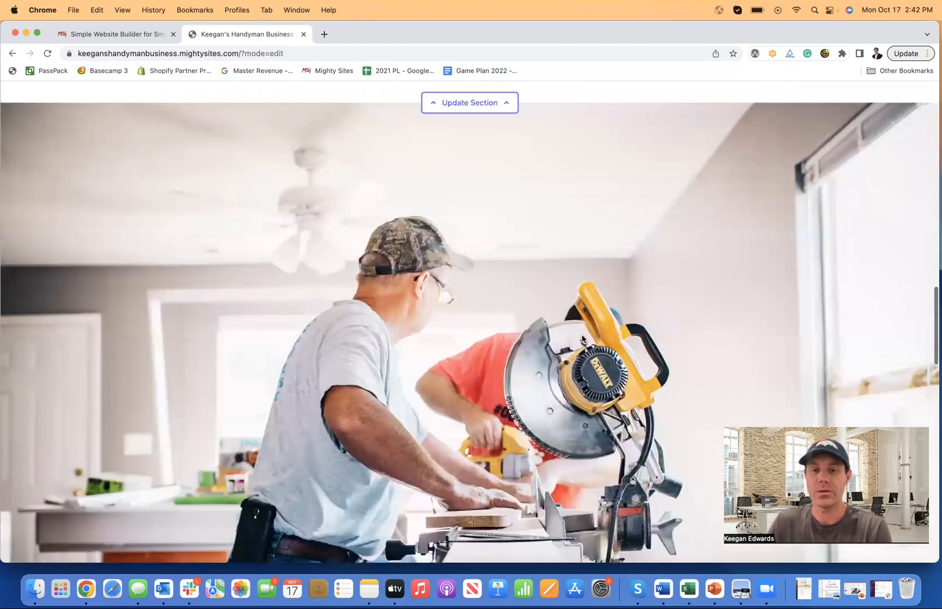
{"action": "scroll", "scroll_direction": "down", "scroll_amount": 3}
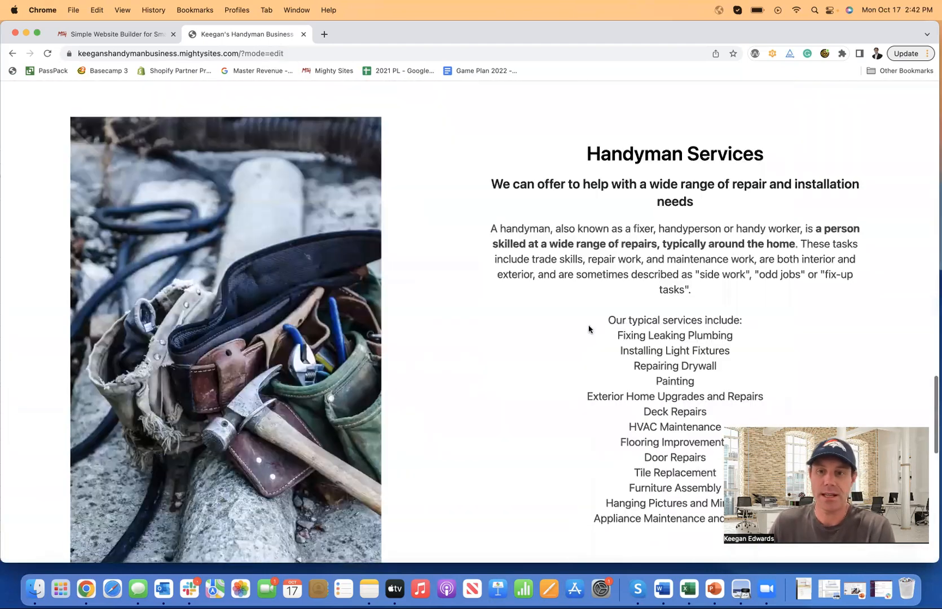
{"action": "scroll", "scroll_direction": "down", "scroll_amount": 3}
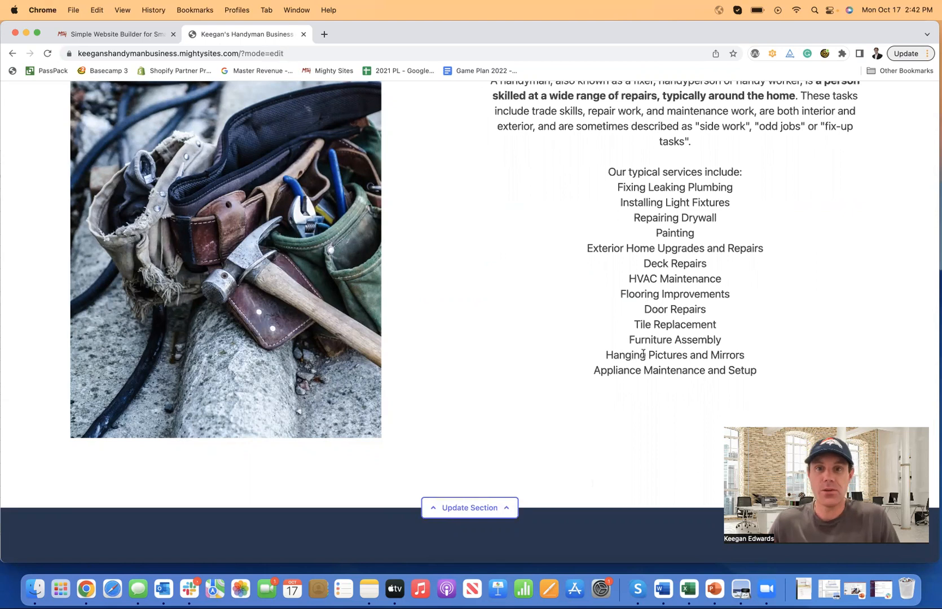
{"action": "scroll", "scroll_direction": "down", "scroll_amount": 3}
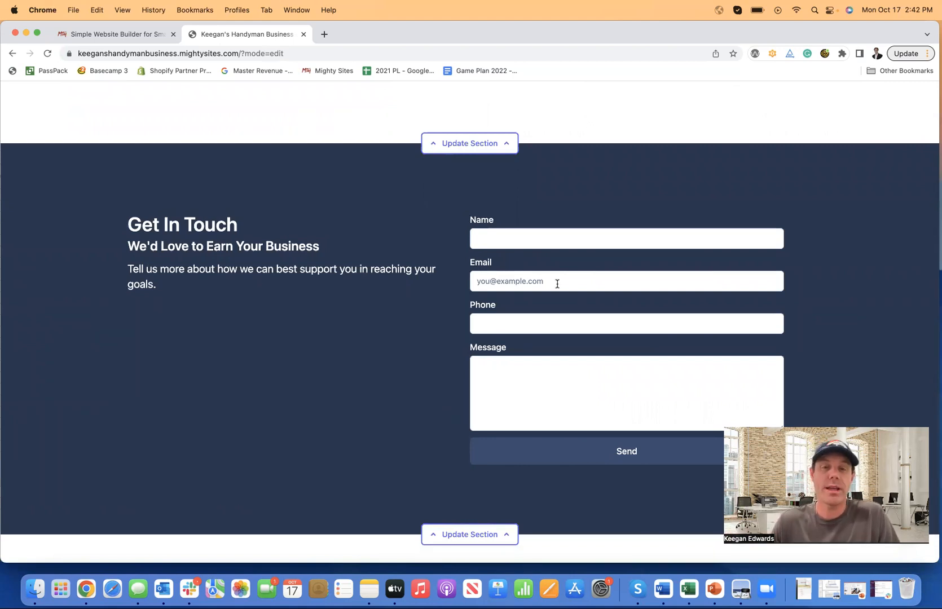
{"action": "scroll", "scroll_direction": "down", "scroll_amount": 3}
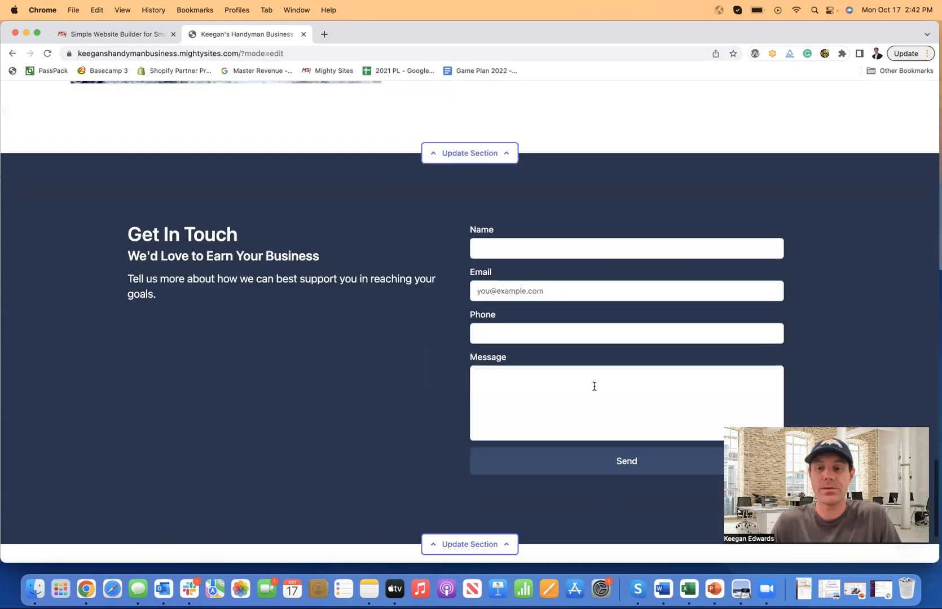
{"action": "scroll", "scroll_direction": "up", "scroll_amount": 3}
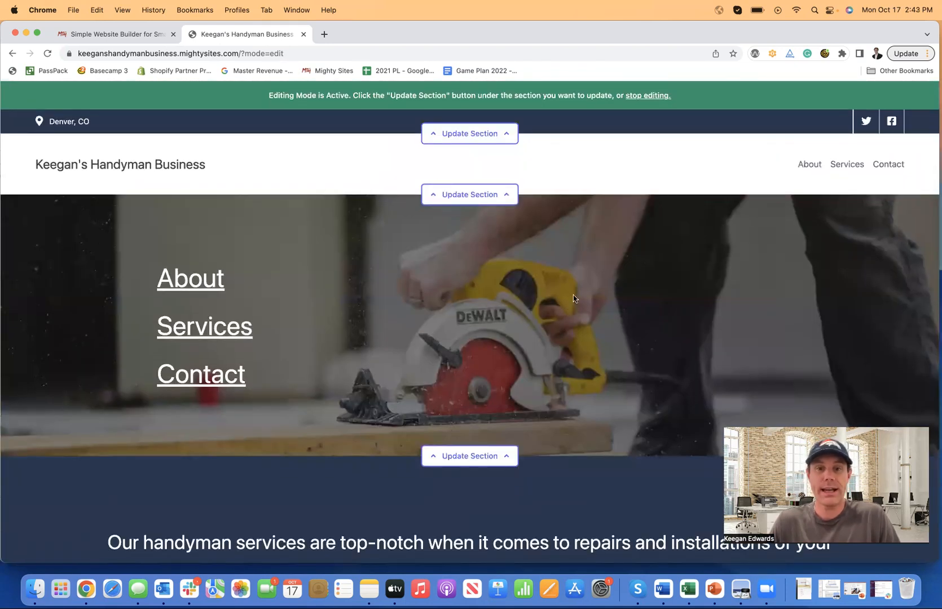
{"action": "scroll", "scroll_direction": "down", "scroll_amount": 3}
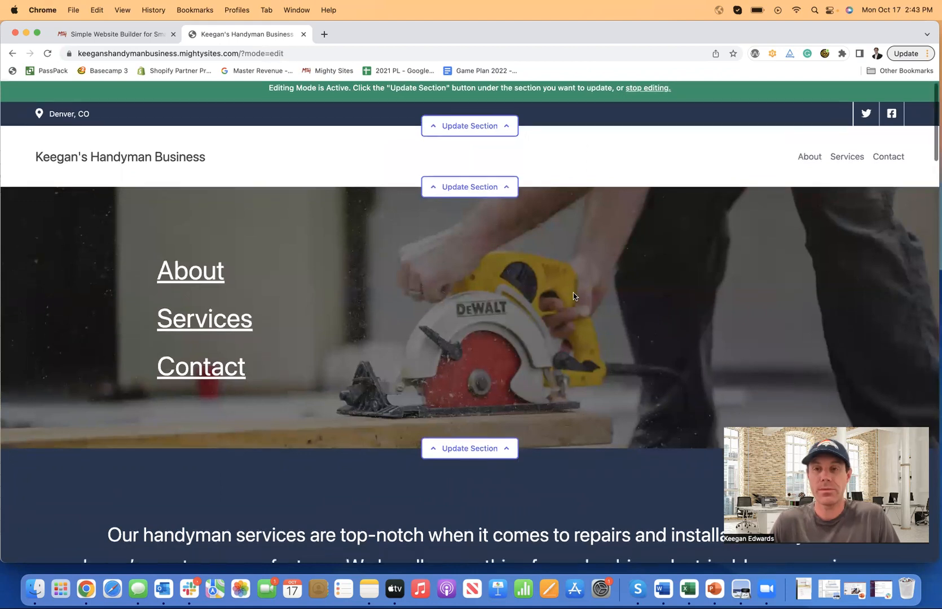
{"action": "scroll", "scroll_direction": "down", "scroll_amount": 3}
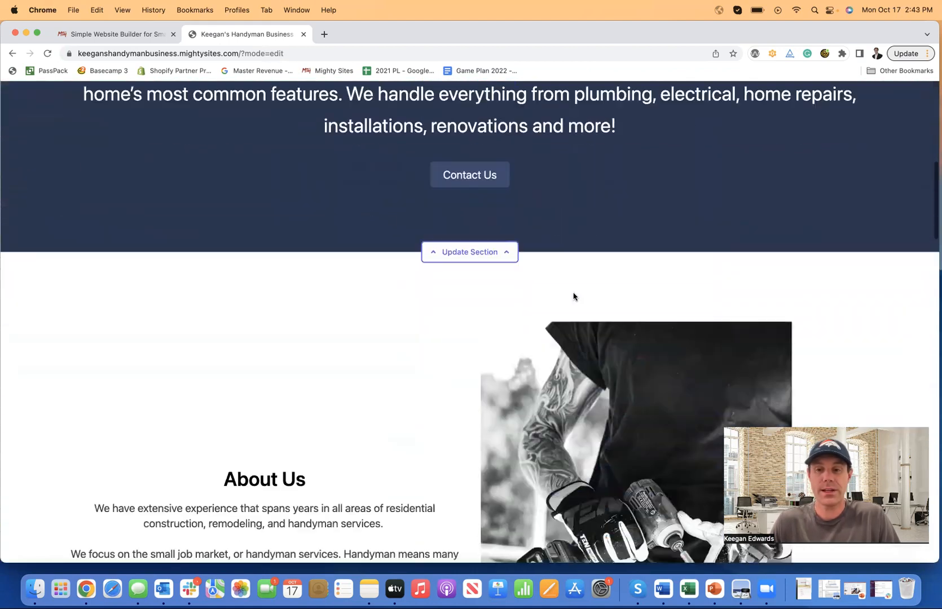
{"action": "scroll", "scroll_direction": "down", "scroll_amount": 3}
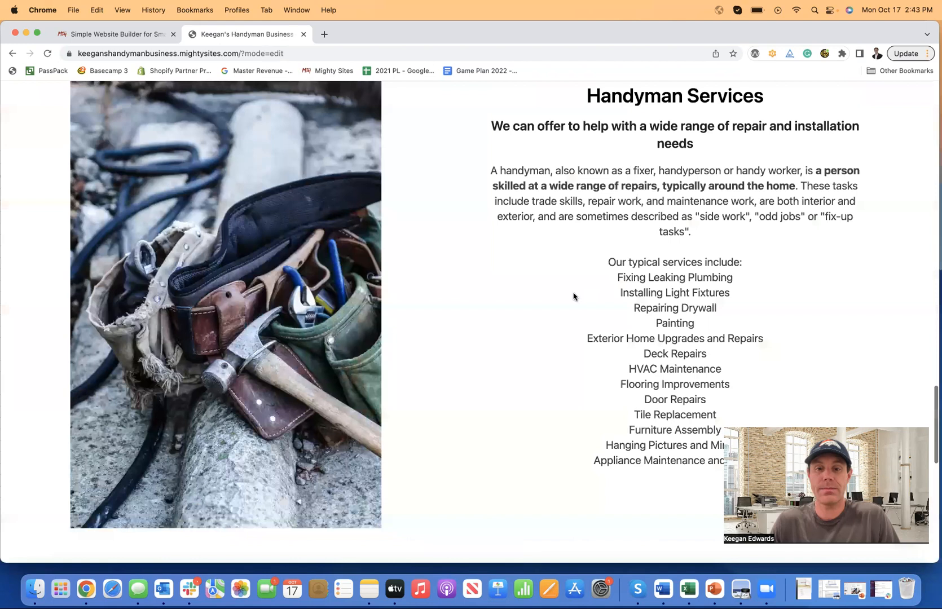
{"action": "scroll", "scroll_direction": "up", "scroll_amount": 3}
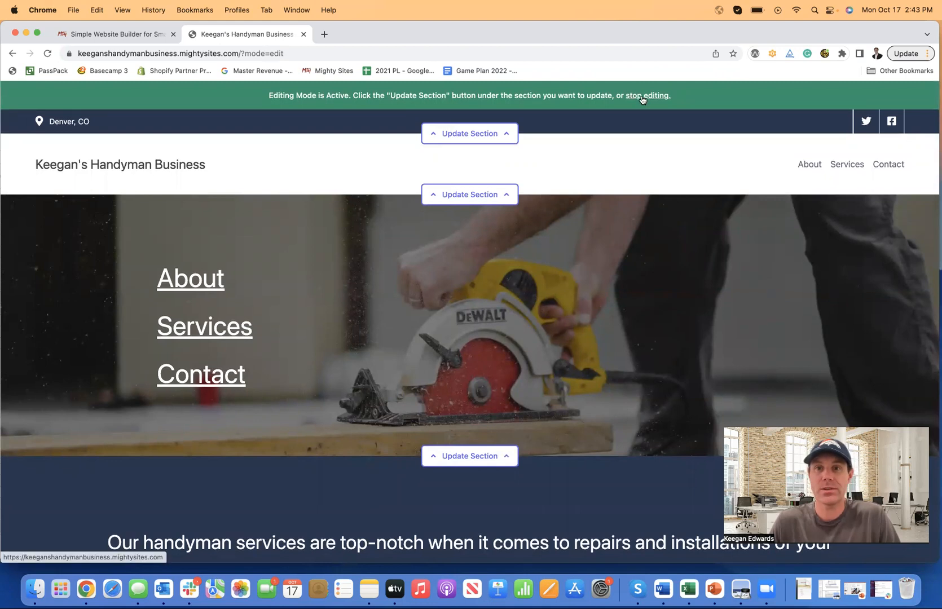
Step: Stop editing and view the live Keegan's Handyman Business dashboard with Denver, CO listed
{"action": "left_click", "coordinate": [649, 94]}
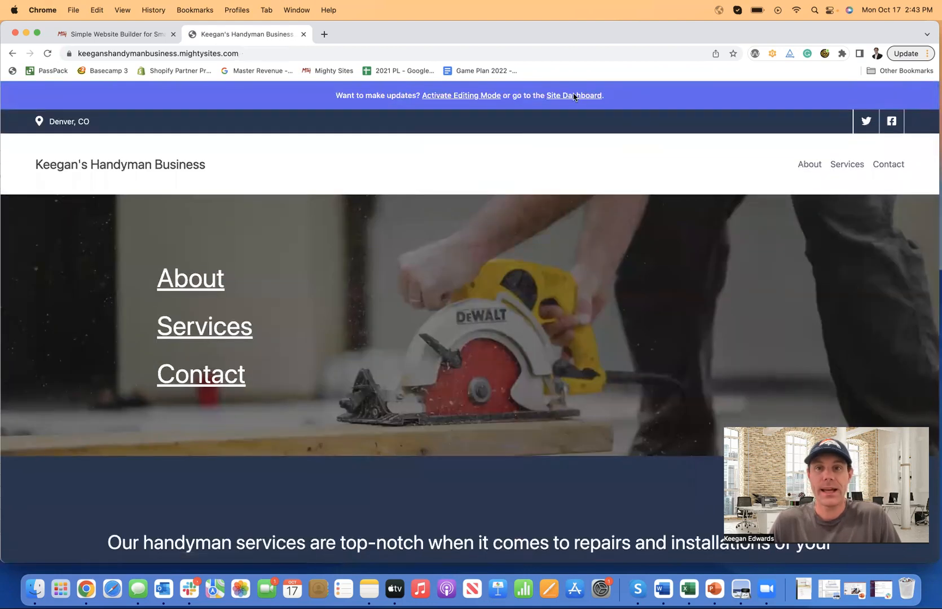
{"action": "mouse_move", "coordinate": [500, 26]}
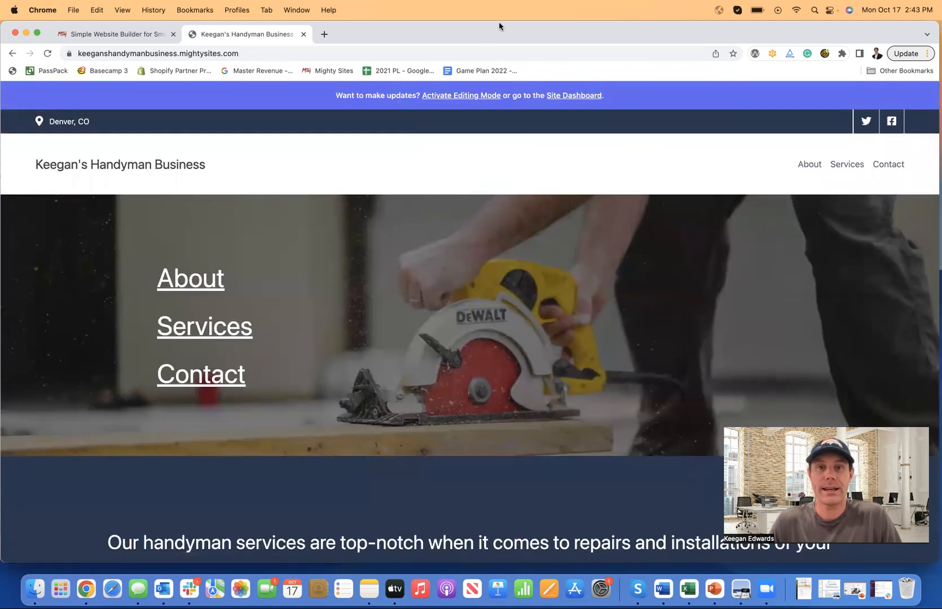
{"action": "left_click", "coordinate": [579, 96]}
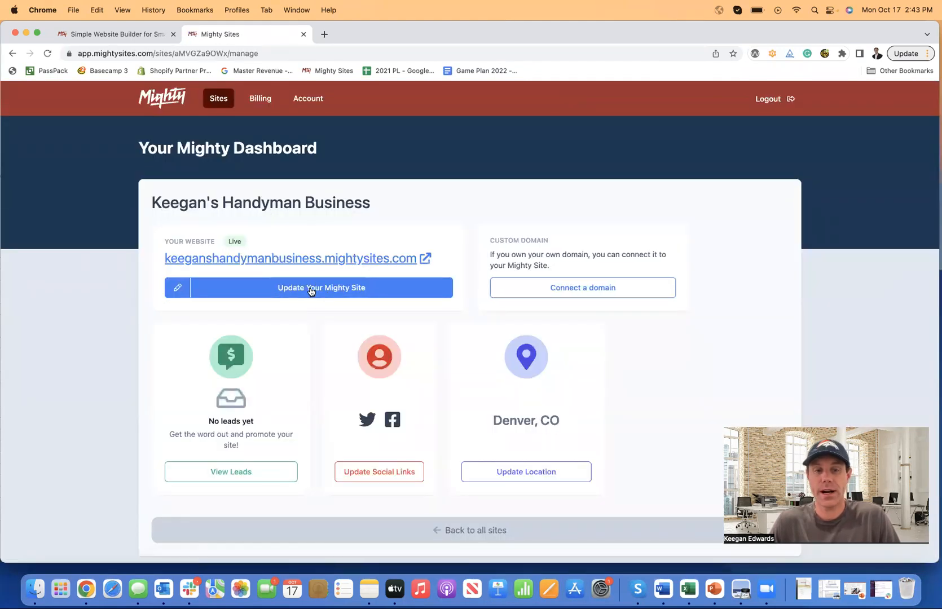
{"action": "mouse_move", "coordinate": [581, 287]}
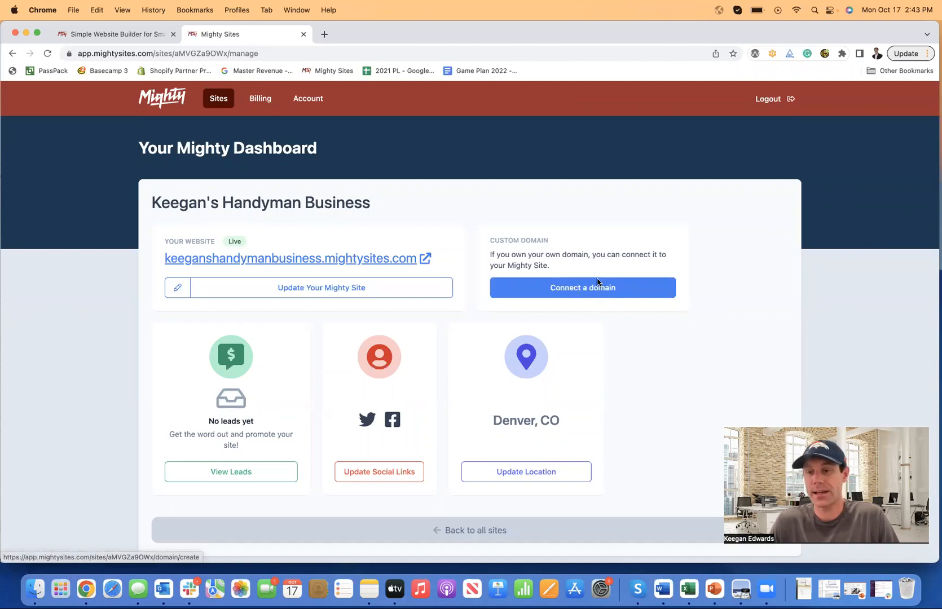
{"action": "mouse_move", "coordinate": [630, 278]}
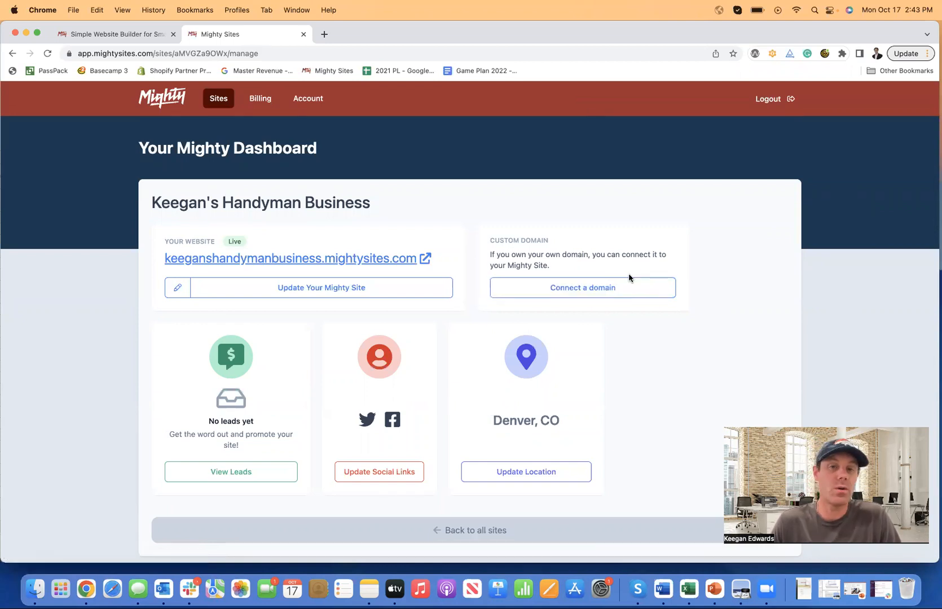
{"action": "mouse_move", "coordinate": [592, 279]}
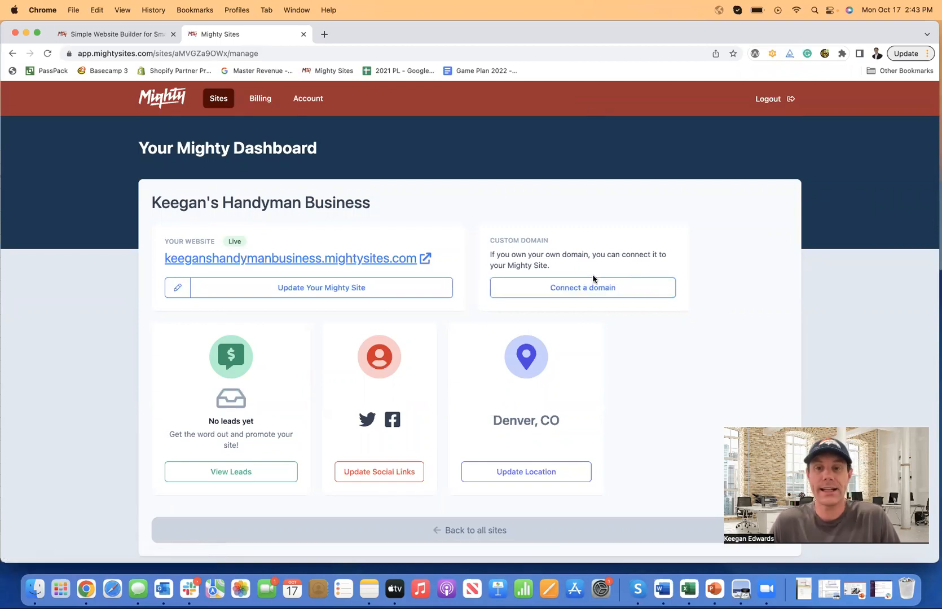
{"action": "mouse_move", "coordinate": [230, 458]}
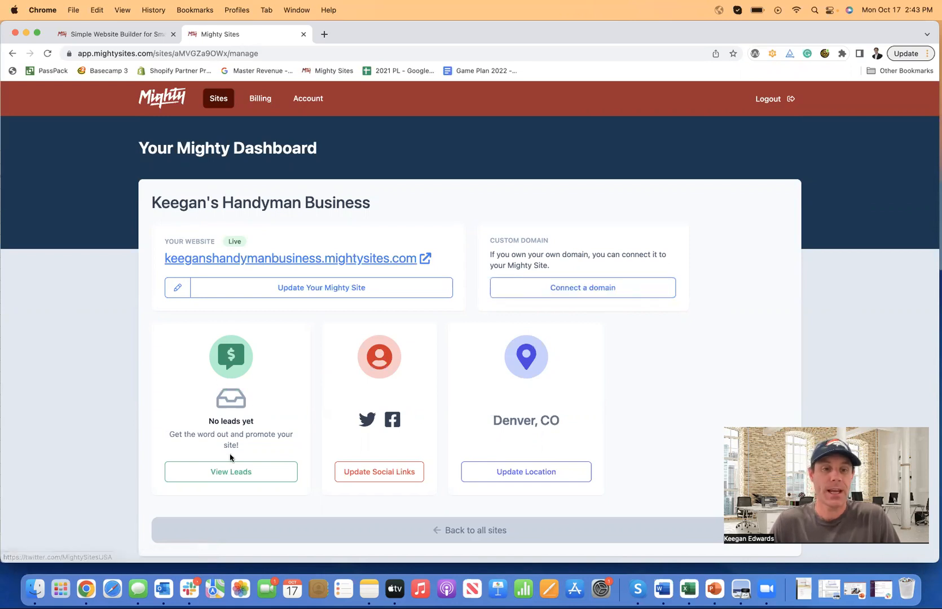
{"action": "scroll", "scroll_direction": "down", "scroll_amount": 3}
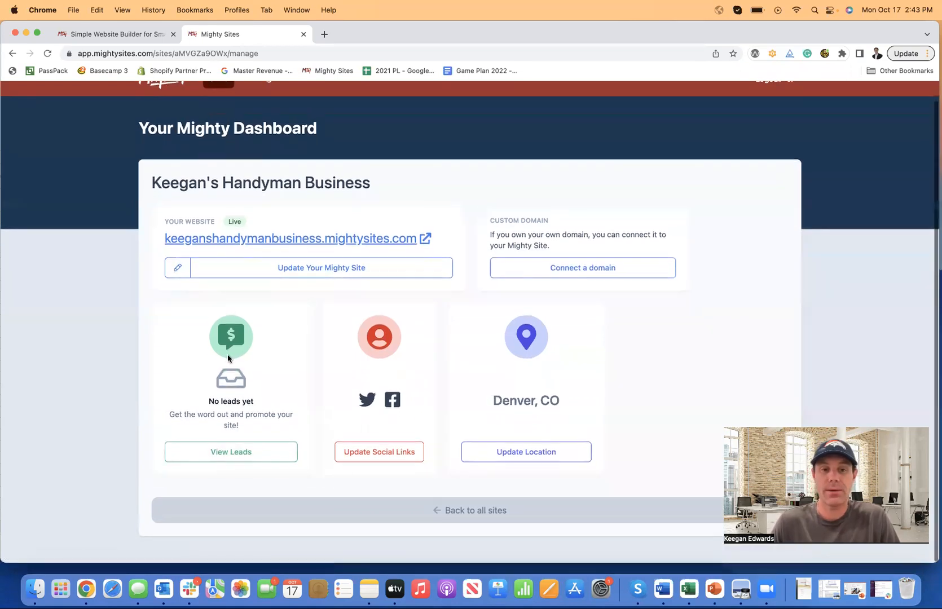
{"action": "mouse_move", "coordinate": [231, 453]}
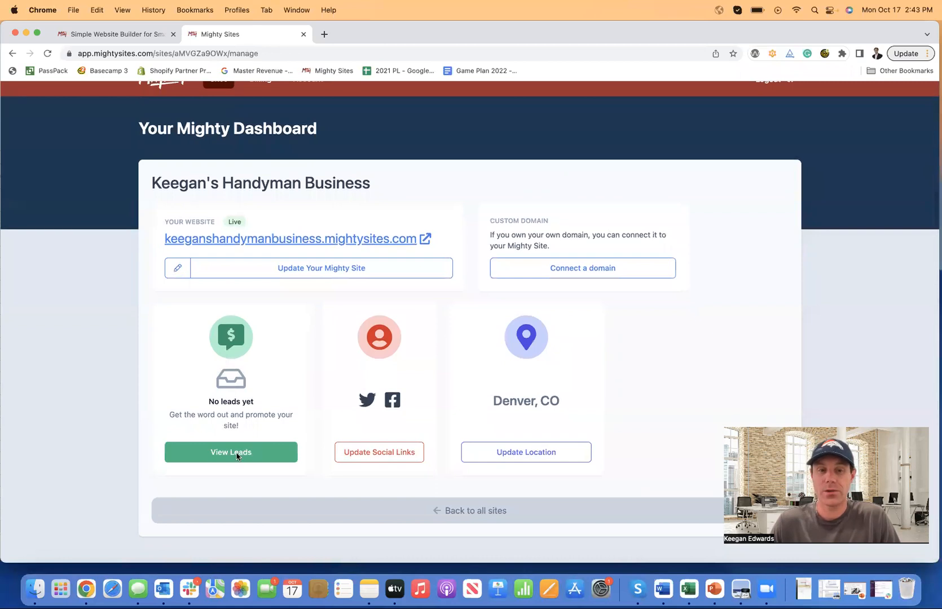
{"action": "mouse_move", "coordinate": [237, 427]}
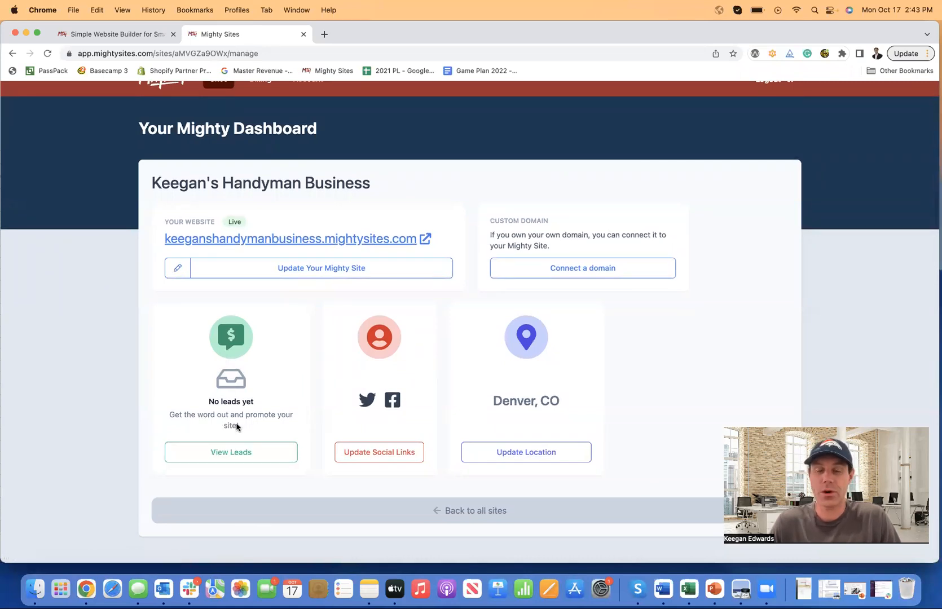
{"action": "mouse_move", "coordinate": [384, 345]}
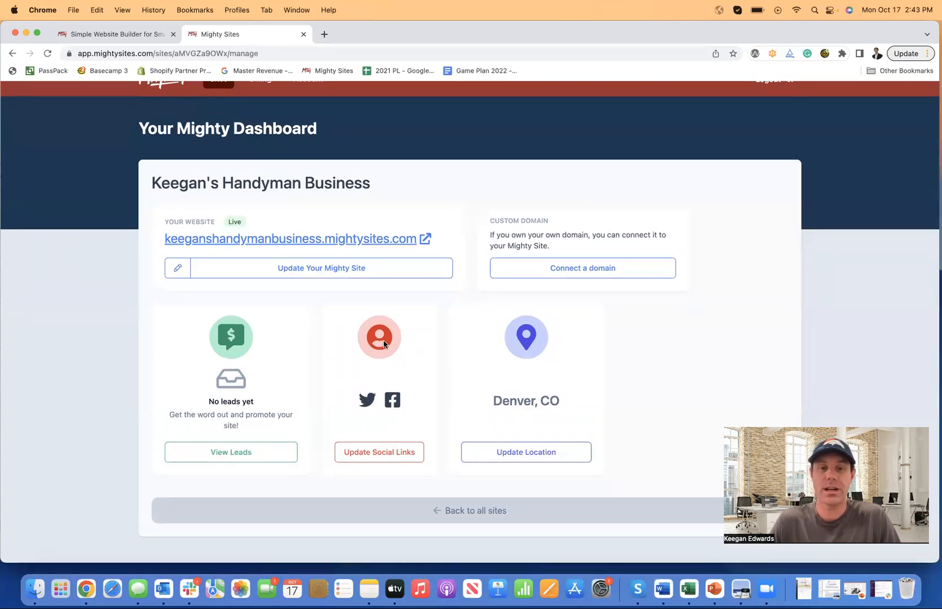
{"action": "scroll", "scroll_direction": "up", "scroll_amount": 3}
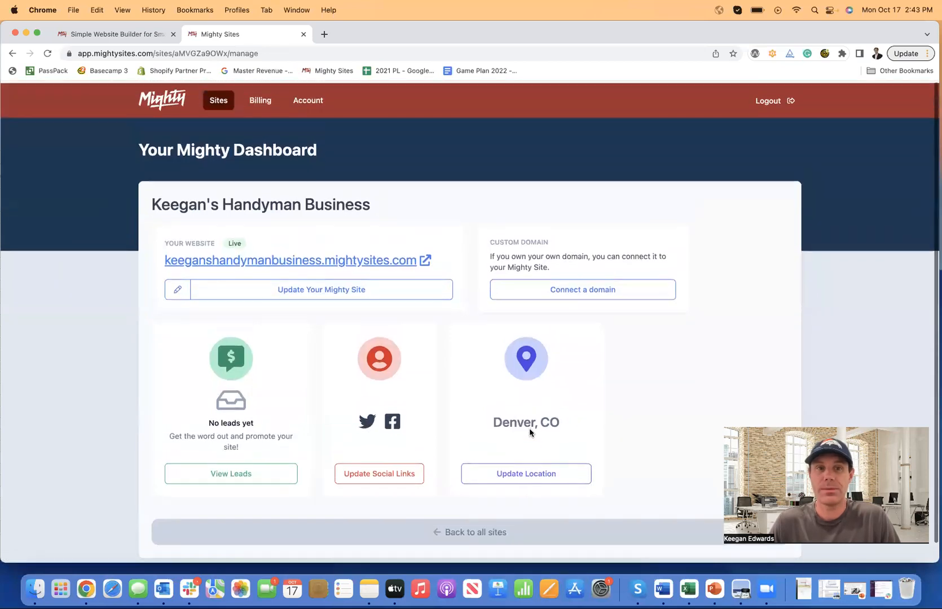
Step: Review the Billing page: Starter plan, $9 per website monthly, payment and coupon sections
{"action": "left_click", "coordinate": [260, 100]}
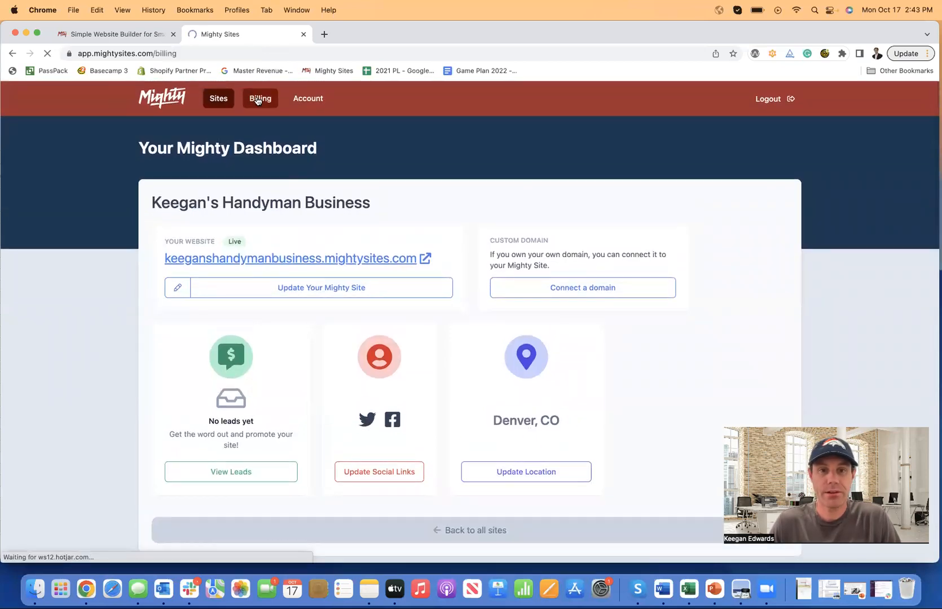
{"action": "left_click", "coordinate": [260, 99]}
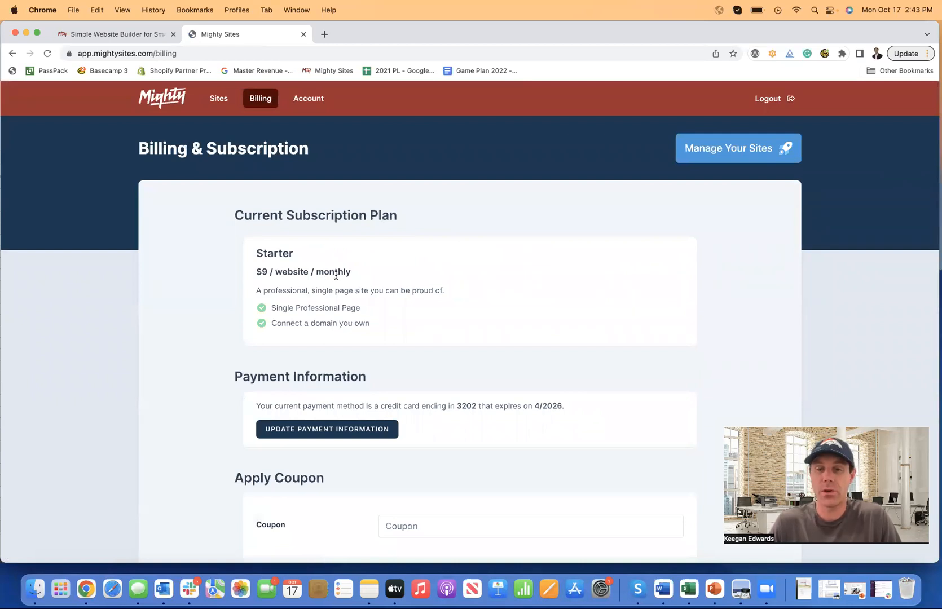
{"action": "mouse_move", "coordinate": [330, 259]}
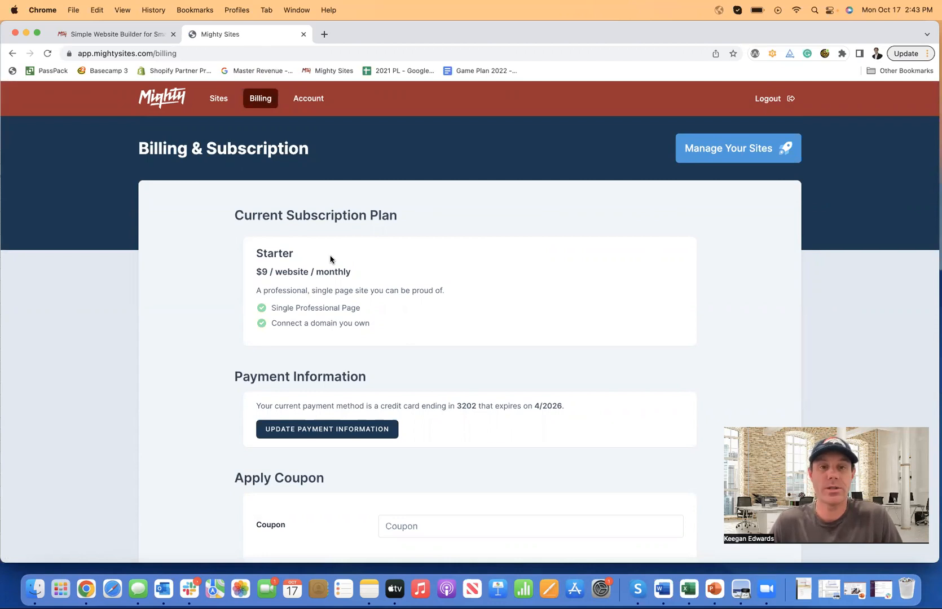
{"action": "scroll", "scroll_direction": "down", "scroll_amount": 3}
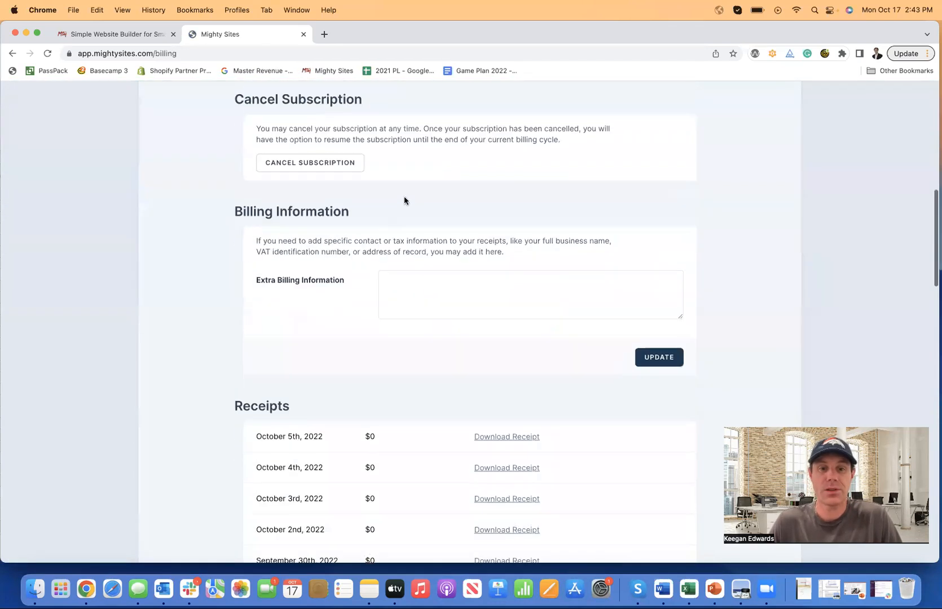
{"action": "scroll", "scroll_direction": "up", "scroll_amount": 3}
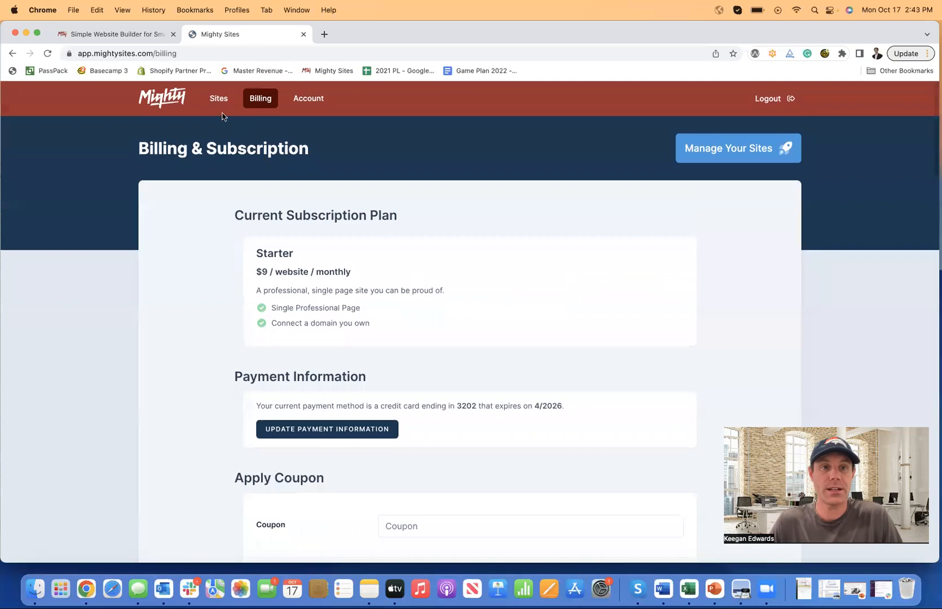
{"action": "mouse_move", "coordinate": [218, 99]}
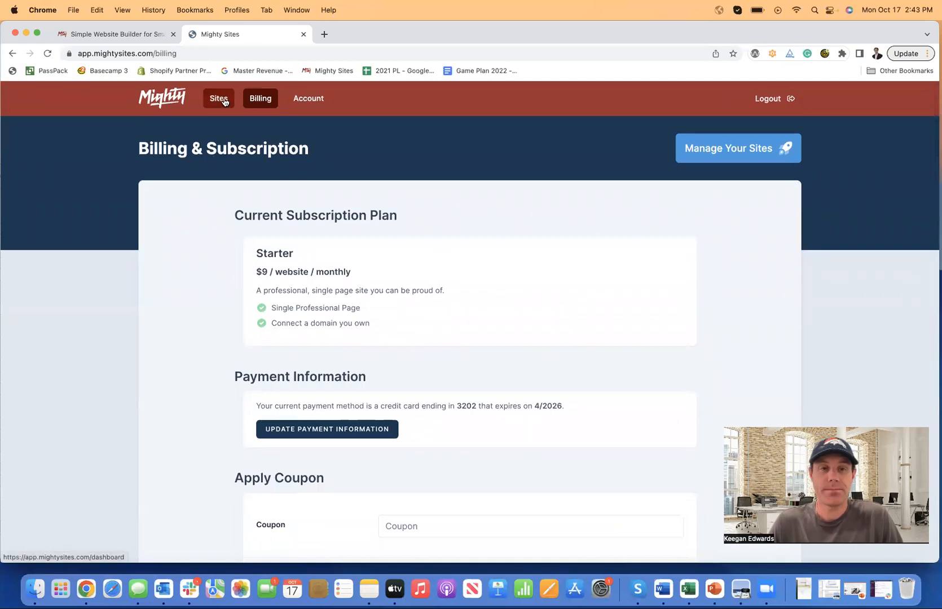
Step: From the Sites list, manage keeganshandymanbusiness.mightysites.com
{"action": "left_click", "coordinate": [218, 99]}
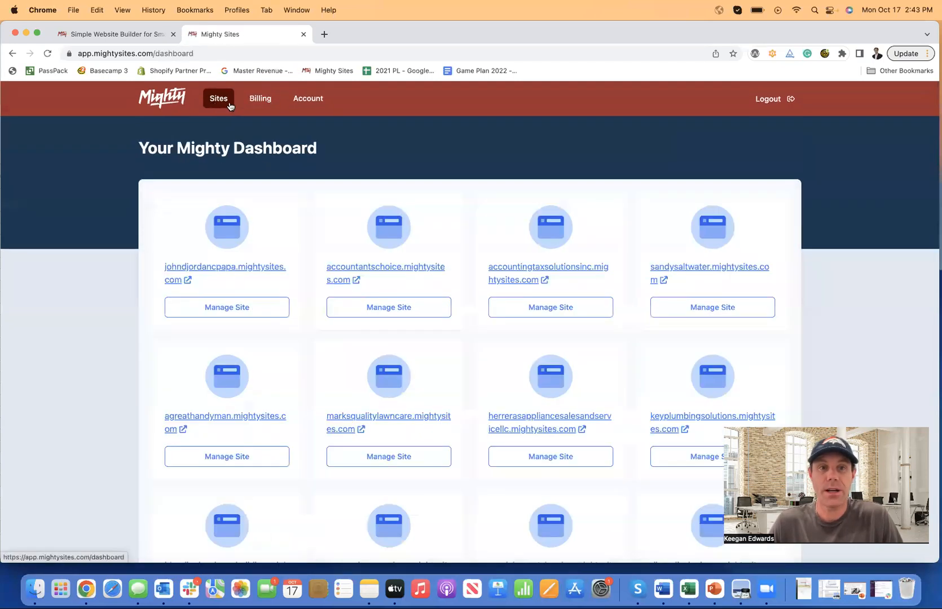
{"action": "scroll", "scroll_direction": "down", "scroll_amount": 3}
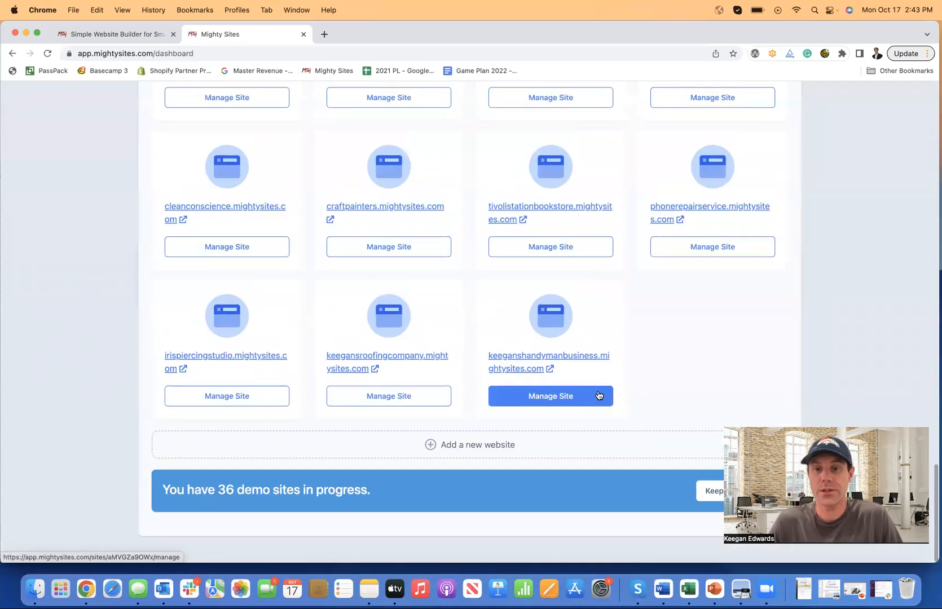
{"action": "left_click", "coordinate": [549, 396]}
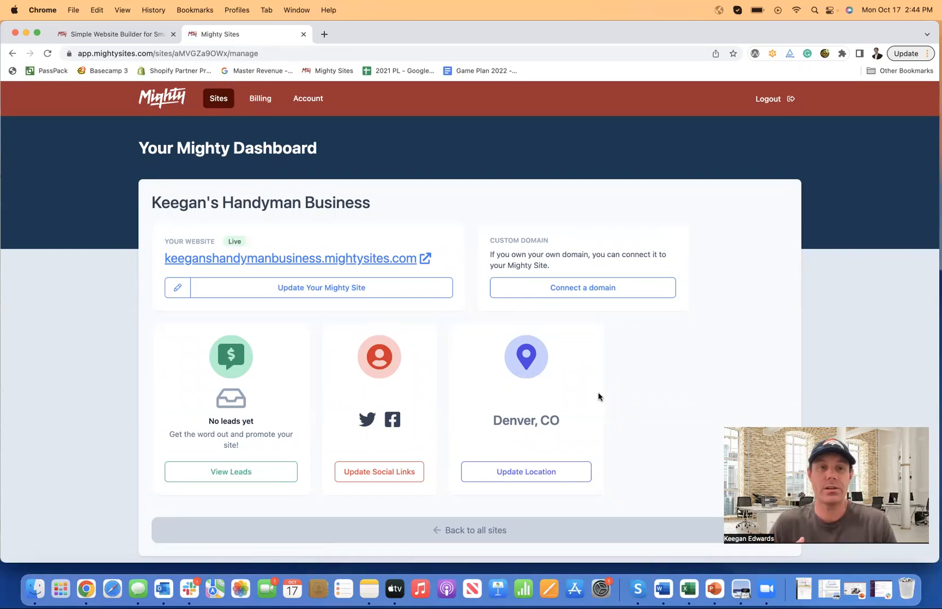
{"action": "mouse_move", "coordinate": [255, 170]}
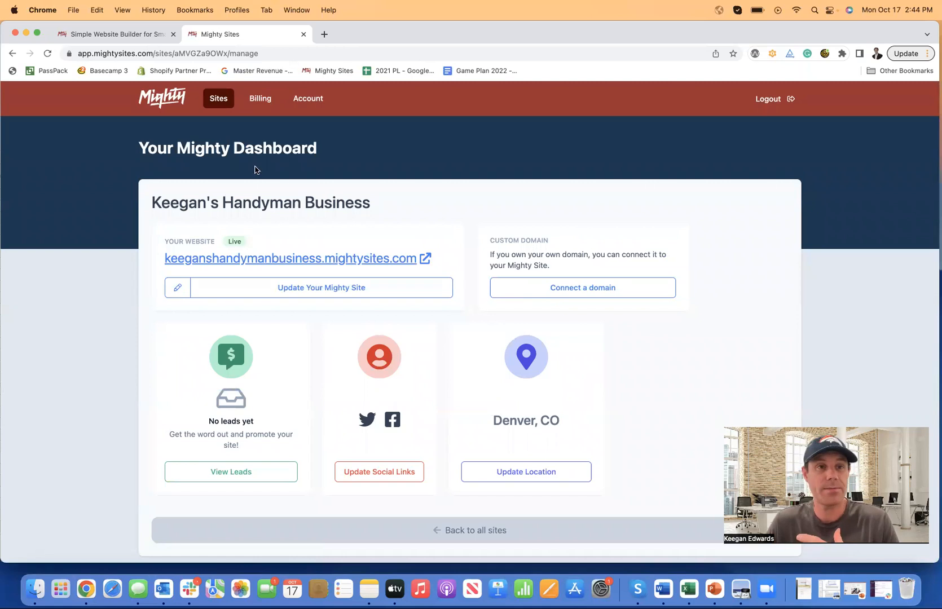
{"action": "mouse_move", "coordinate": [69, 66]}
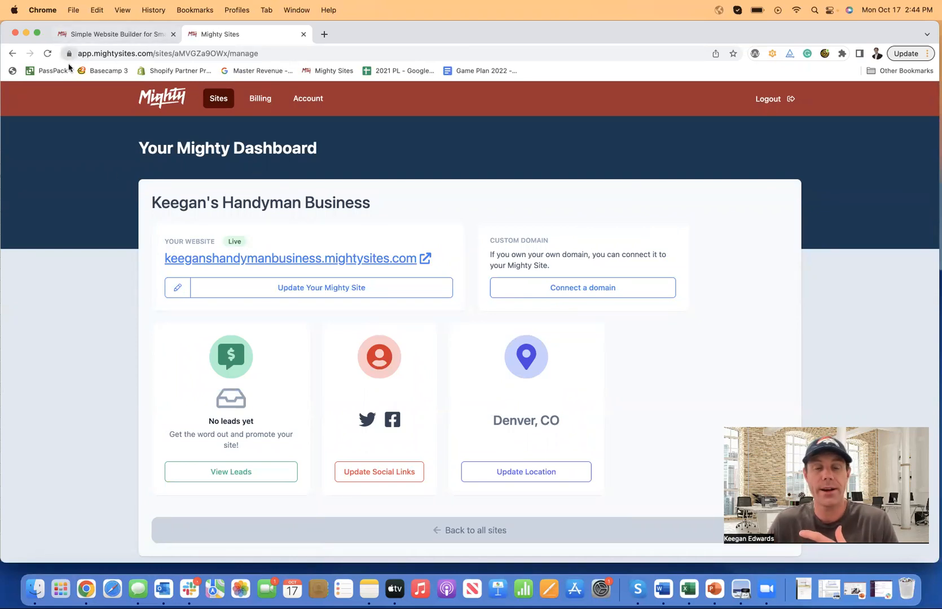